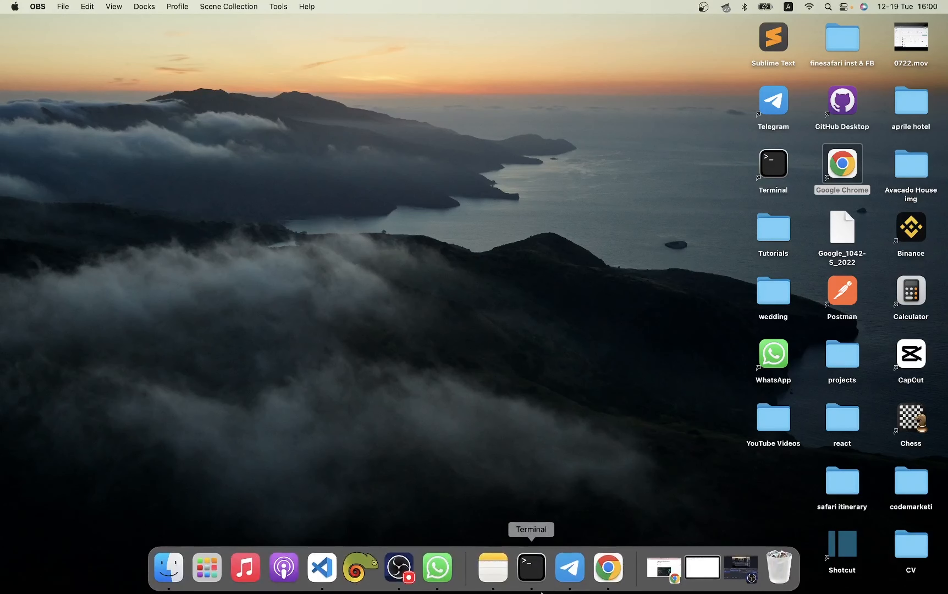
mouse_move(539, 296)
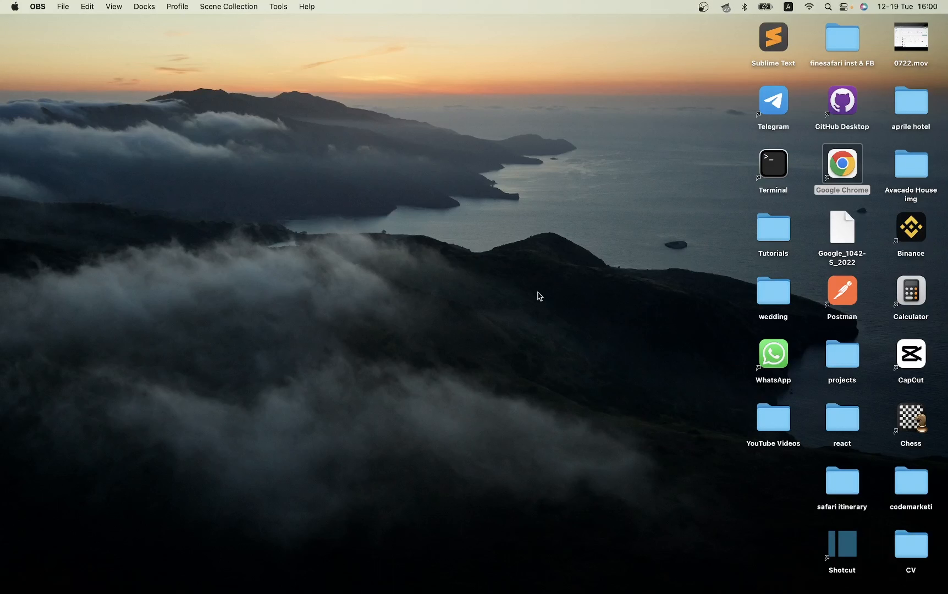
mouse_move(534, 339)
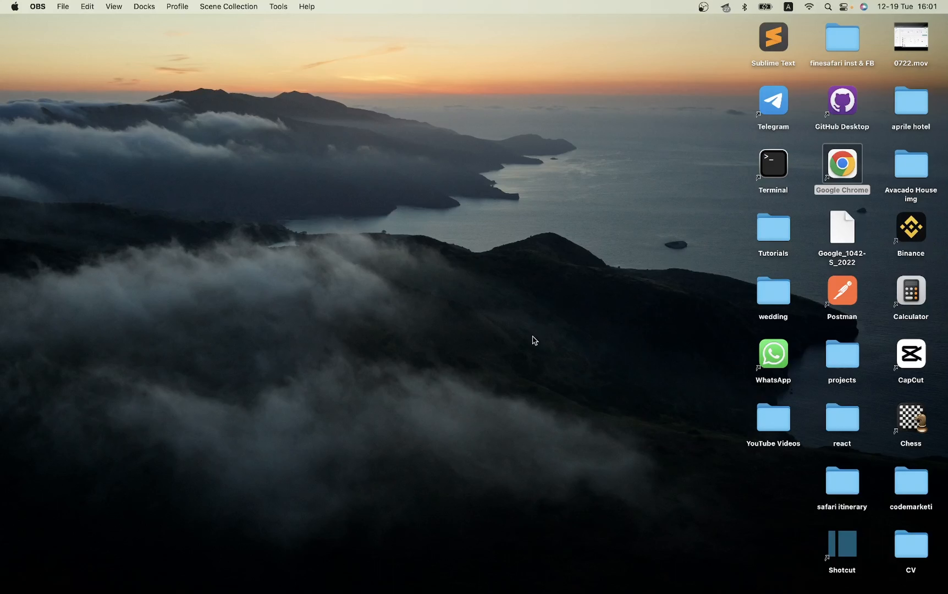
mouse_move(442, 492)
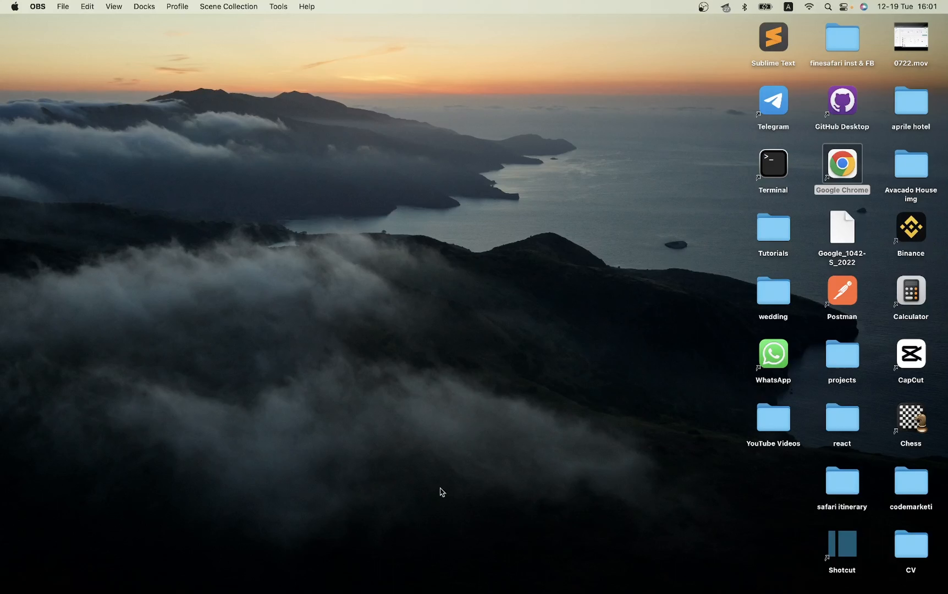
mouse_move(556, 463)
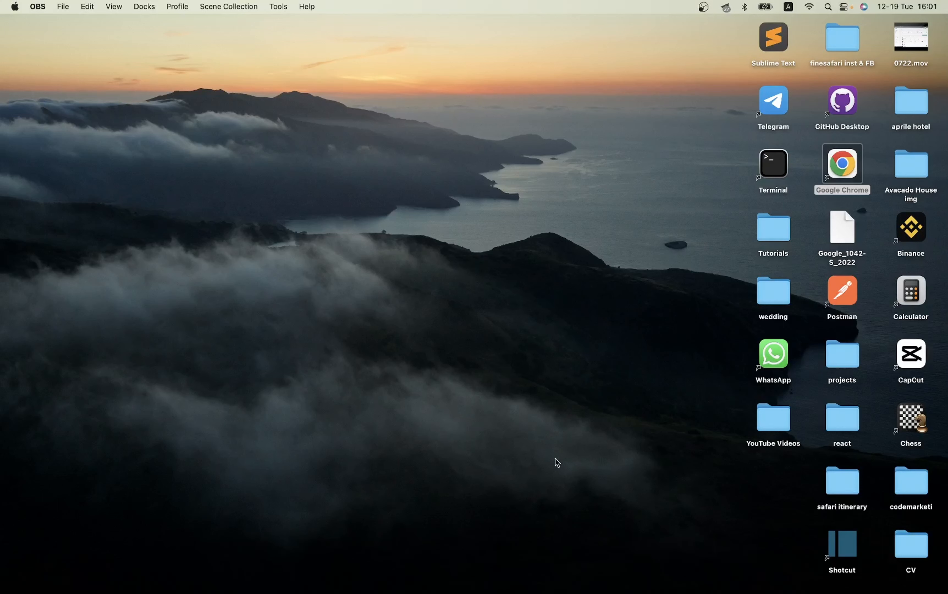
mouse_move(341, 588)
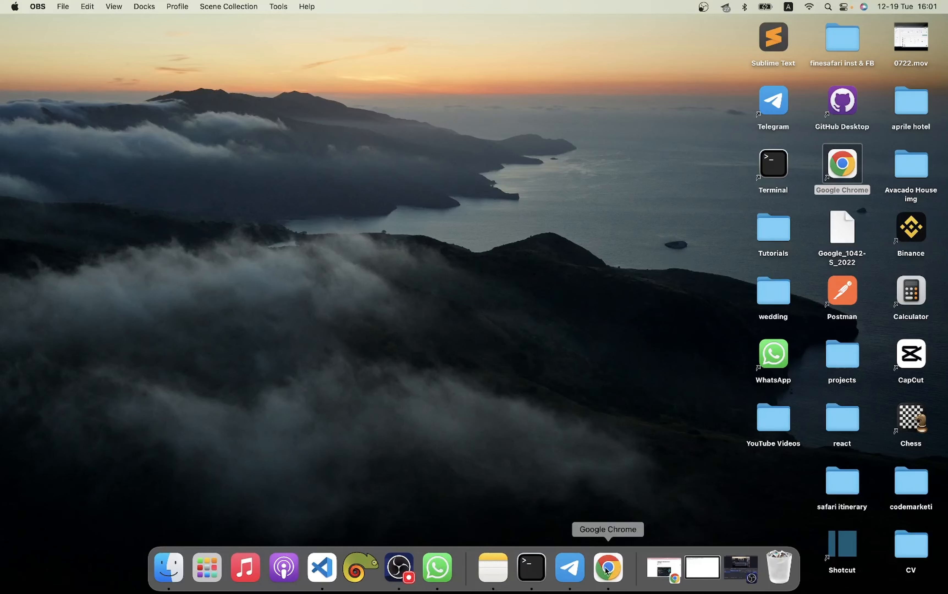
Bring up the Vite Getting Started guide and reach the Scaffolding Your First Vite Project section
left_click(607, 567)
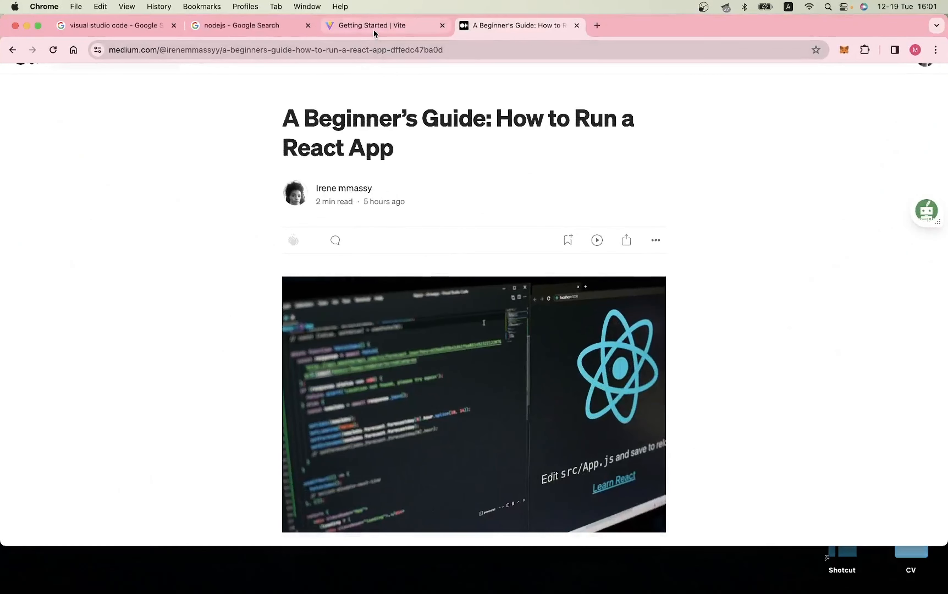
left_click(384, 25)
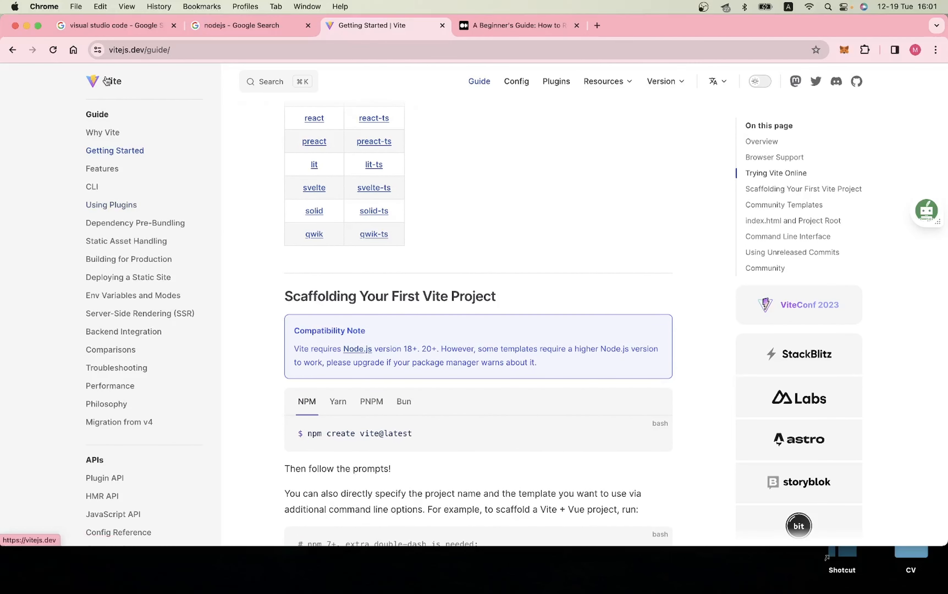
mouse_move(102, 132)
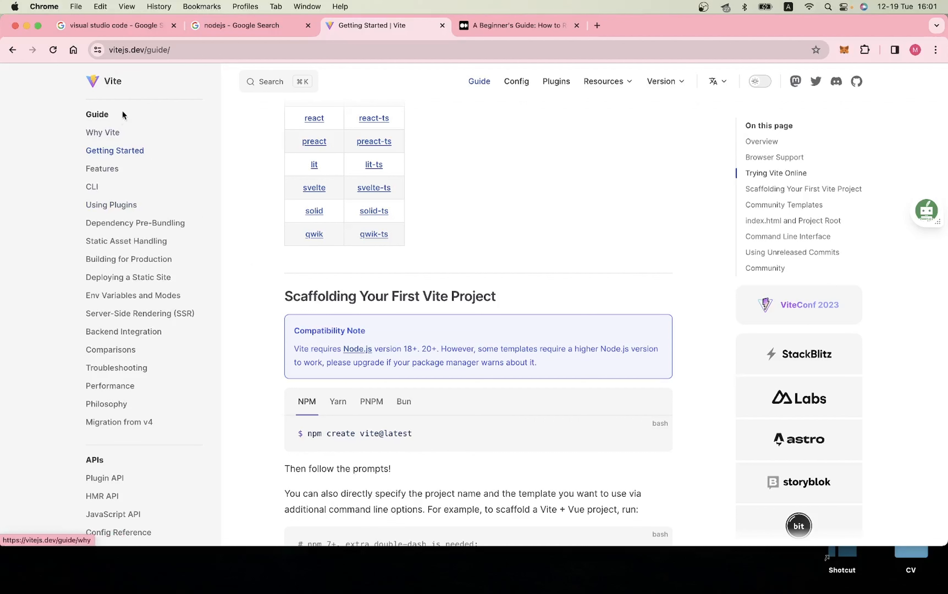
scroll("down", 3)
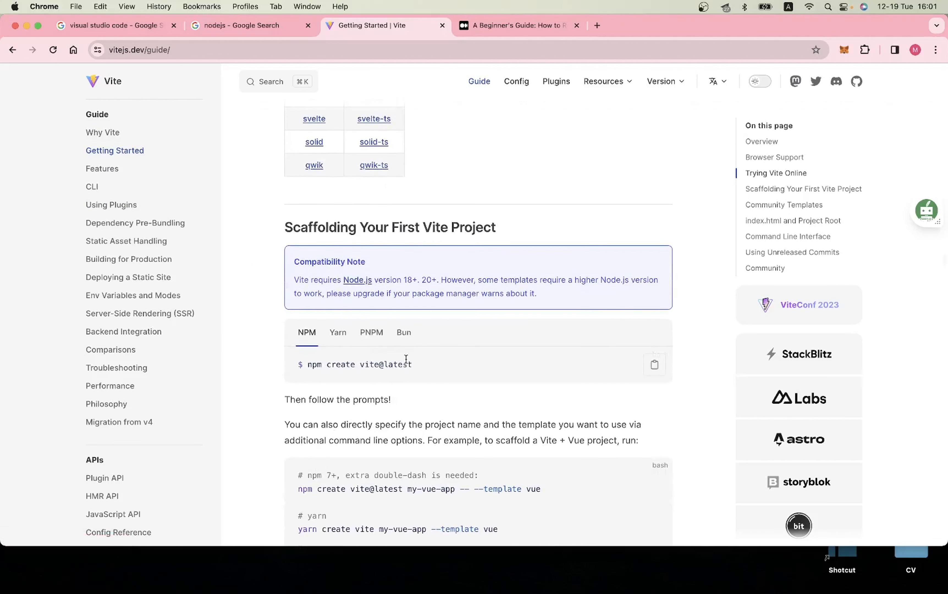
mouse_move(337, 380)
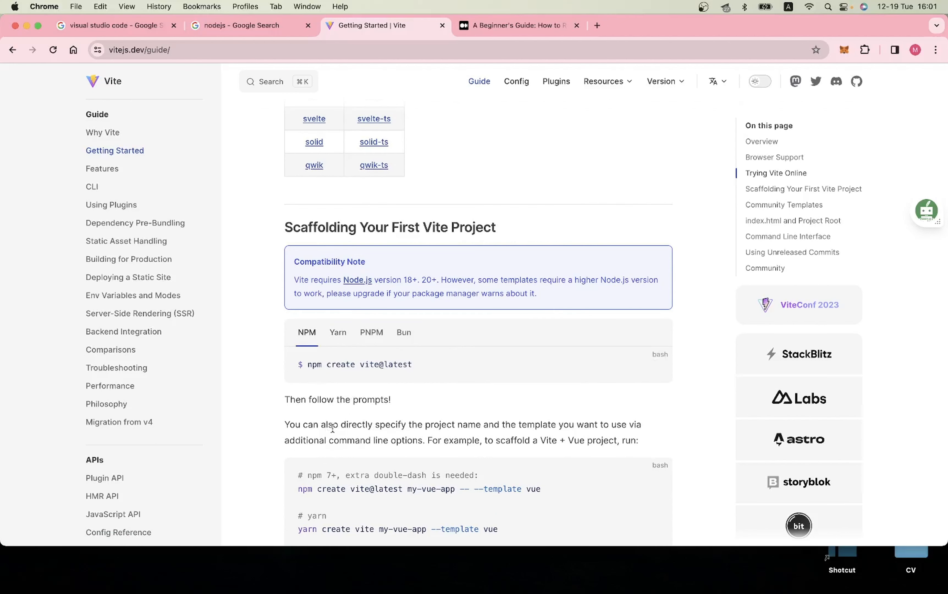
scroll("down", 3)
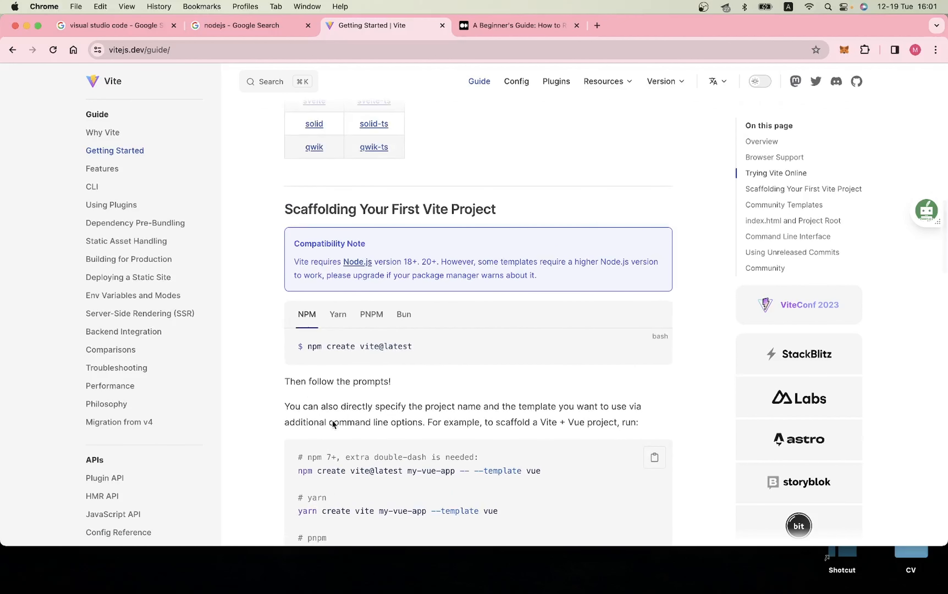
mouse_move(365, 391)
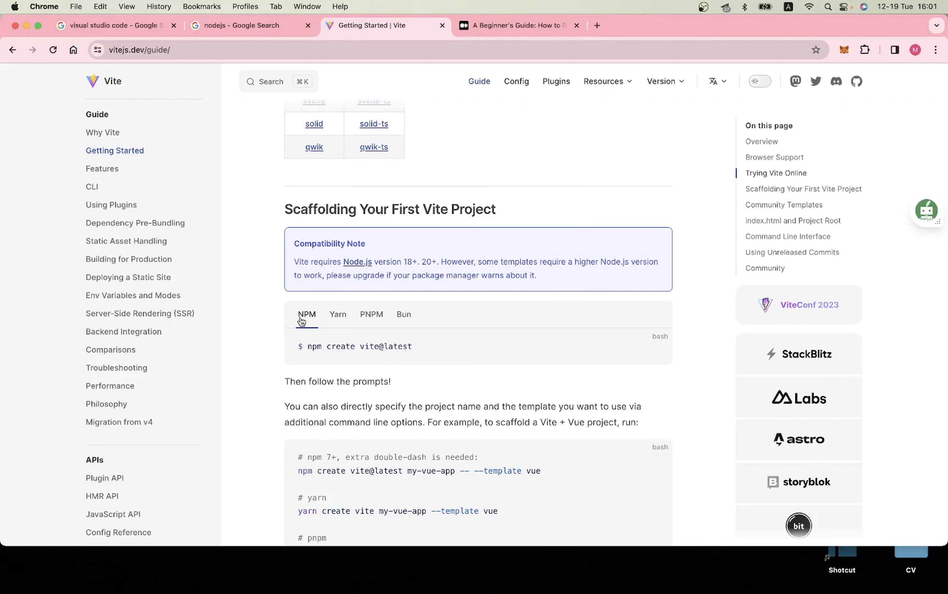
Compare the Yarn and Bun create commands, then return to the npm create command
left_click(337, 314)
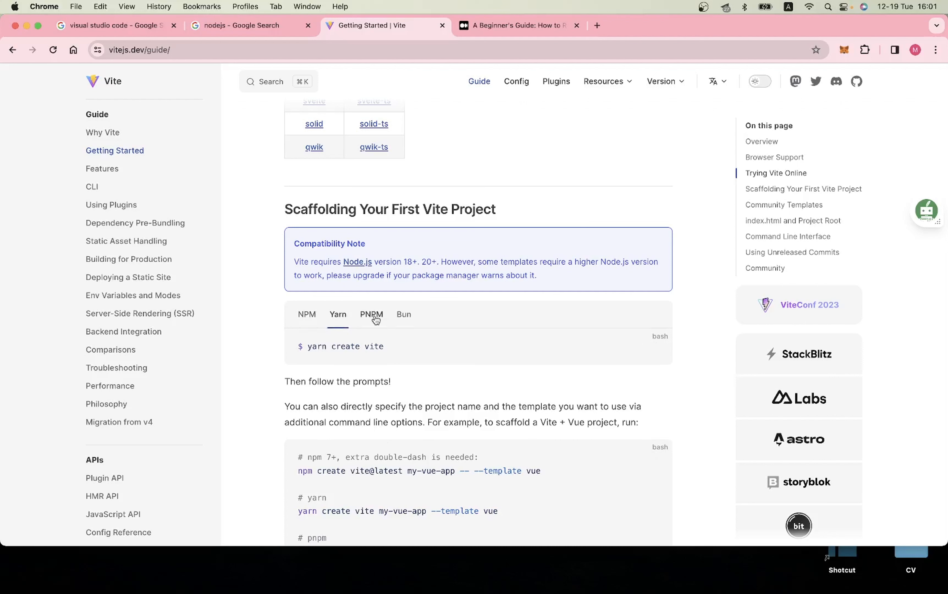
left_click(403, 314)
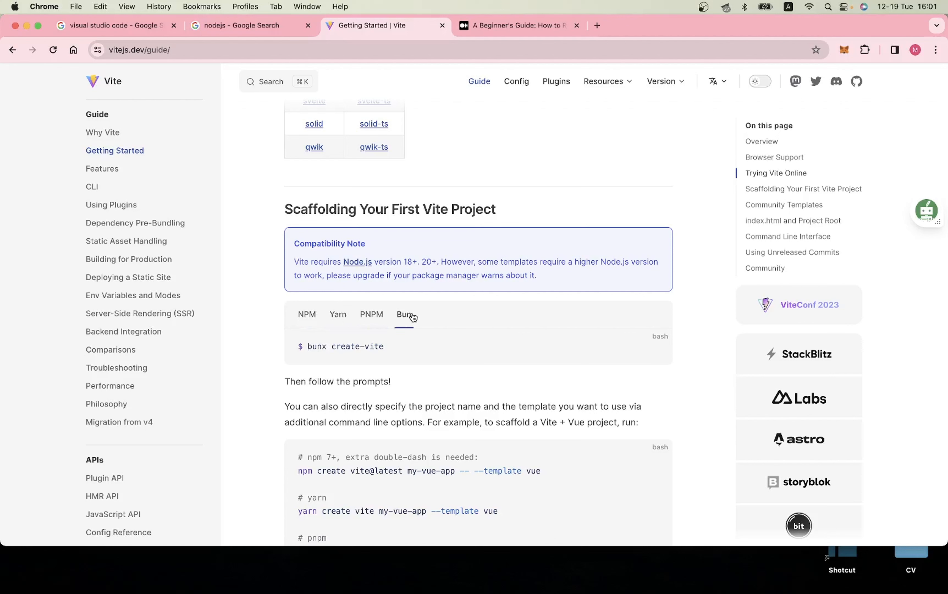
mouse_move(306, 318)
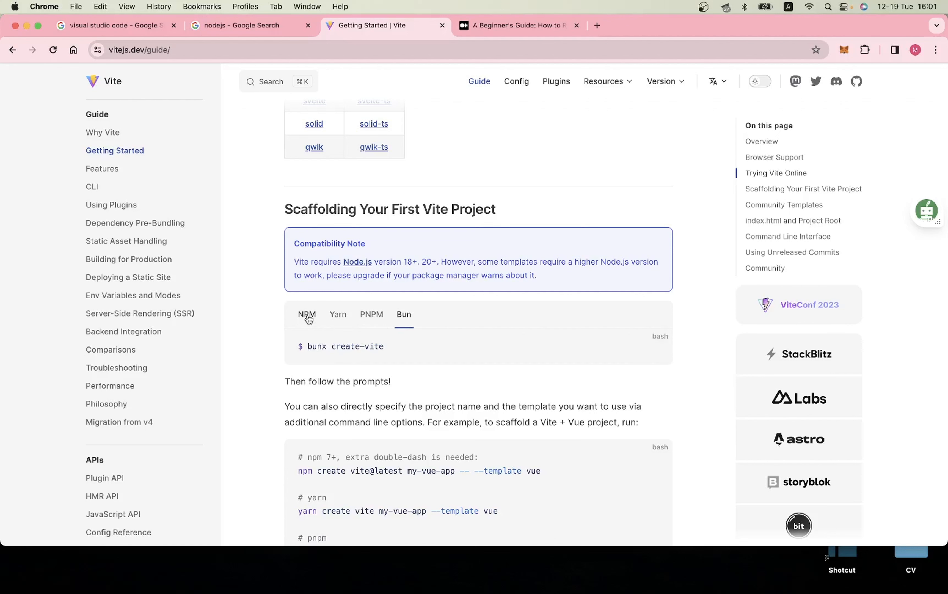
left_click(306, 314)
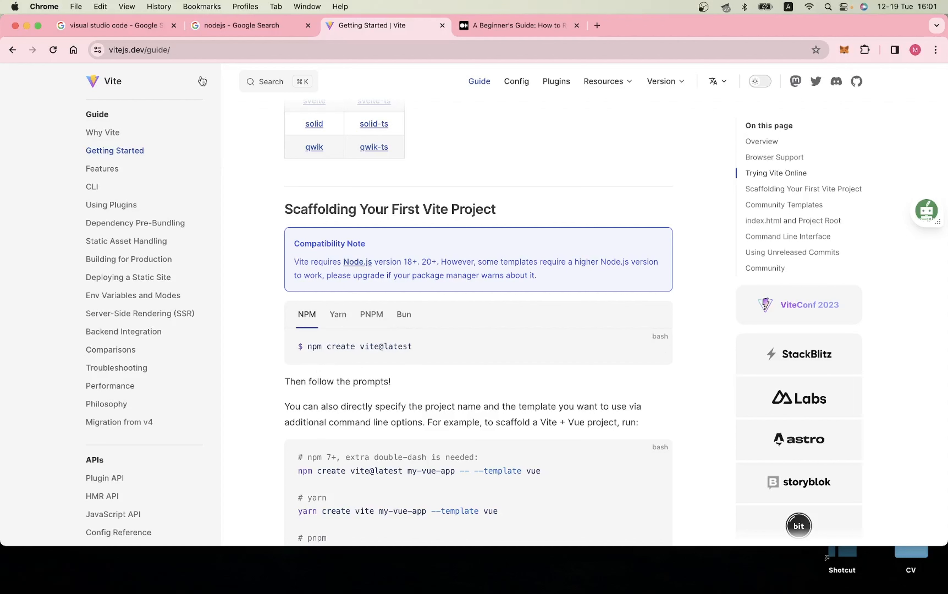
mouse_move(241, 140)
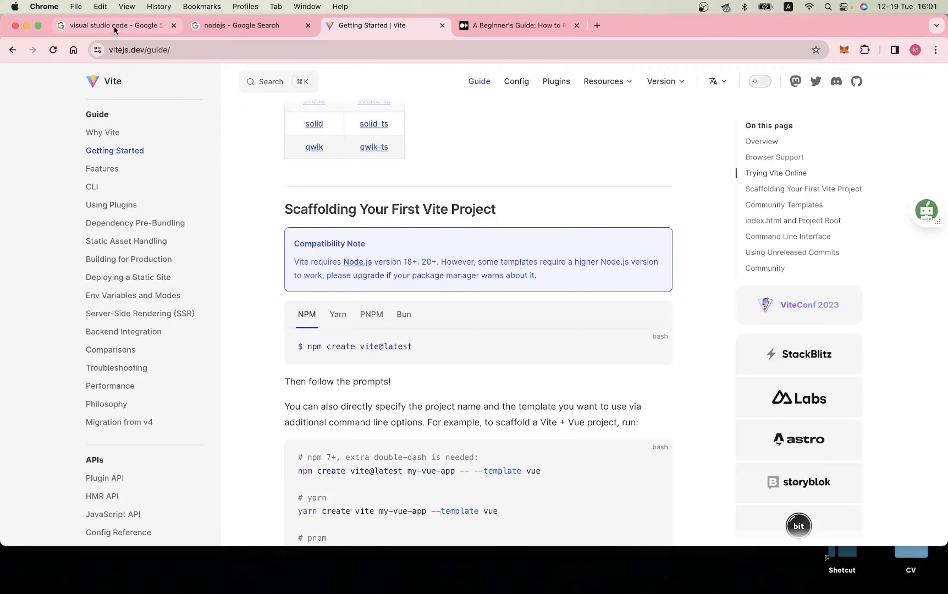
View the VS Code homepage's download options for macOS, Windows and Linux
left_click(112, 25)
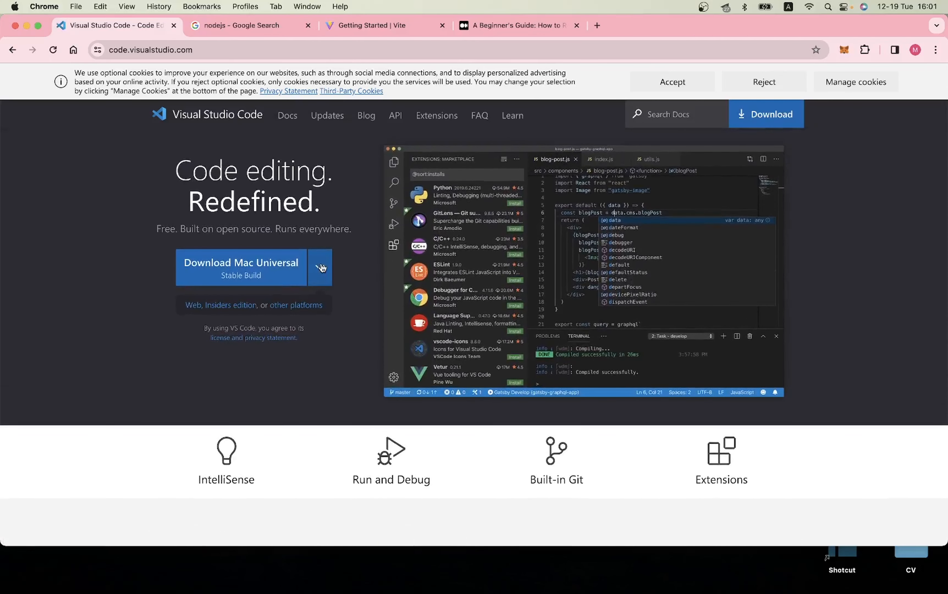
left_click(320, 268)
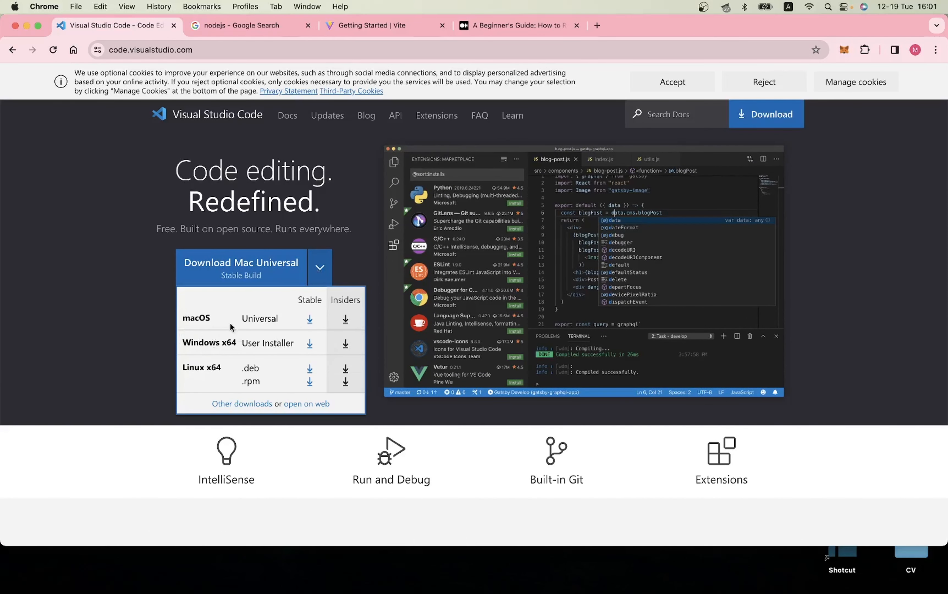
mouse_move(135, 338)
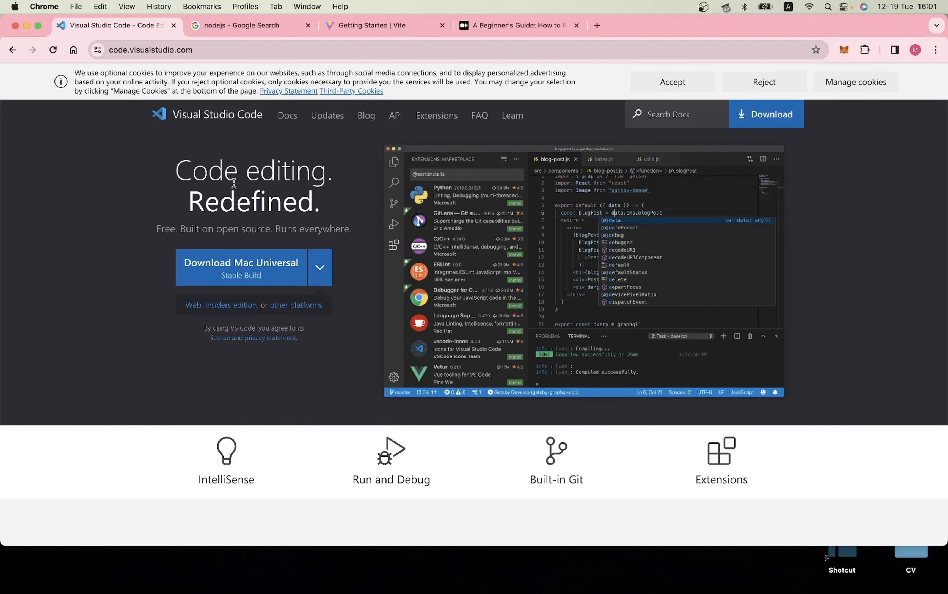
Reach the Node.js homepage offering the 20.10.0 LTS and 21.4.0 Current downloads
left_click(248, 25)
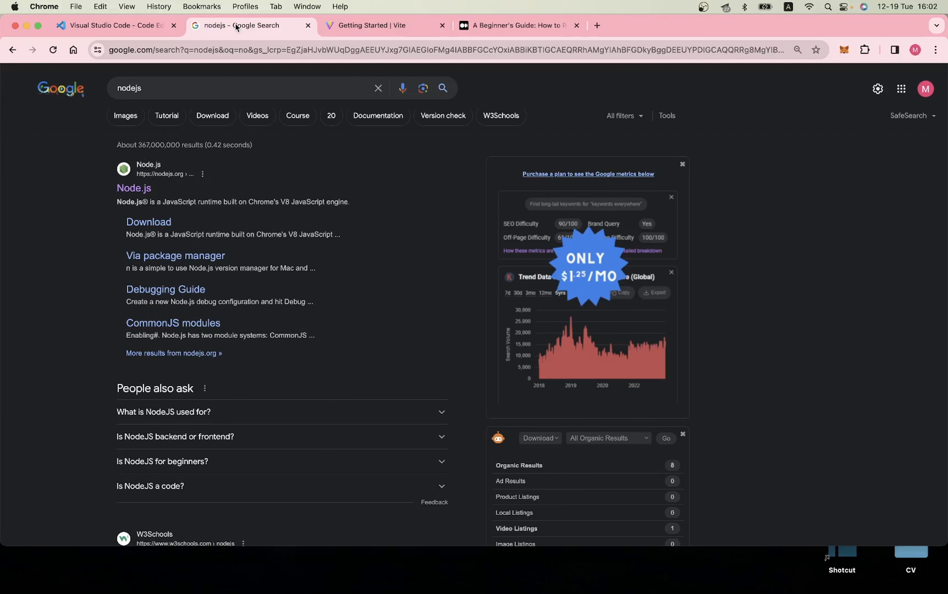
left_click(133, 188)
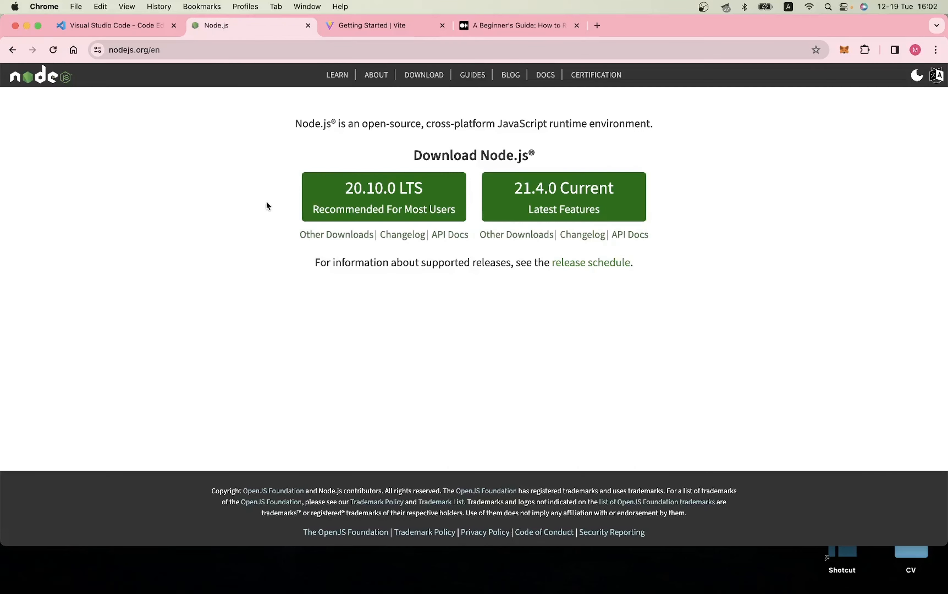
mouse_move(296, 339)
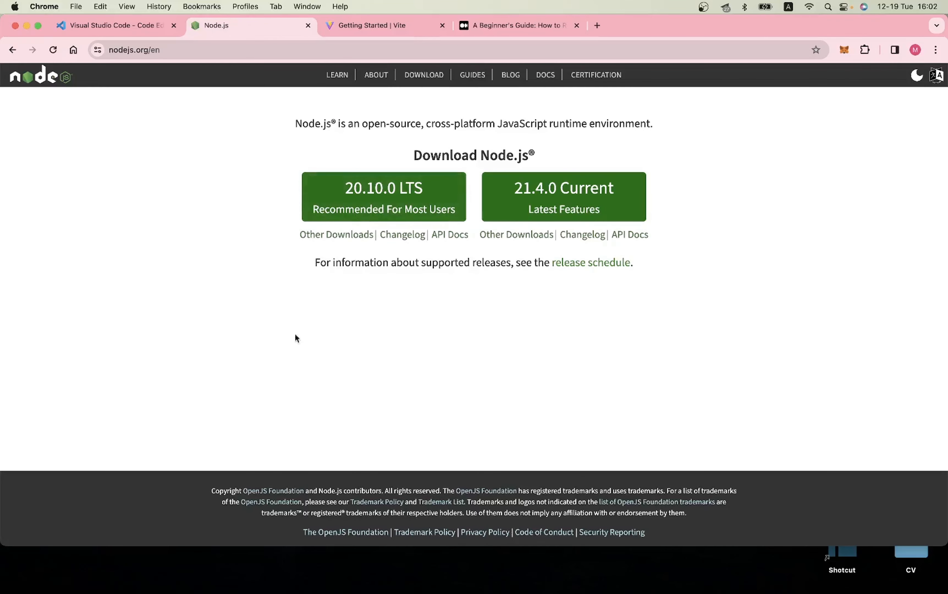
mouse_move(314, 268)
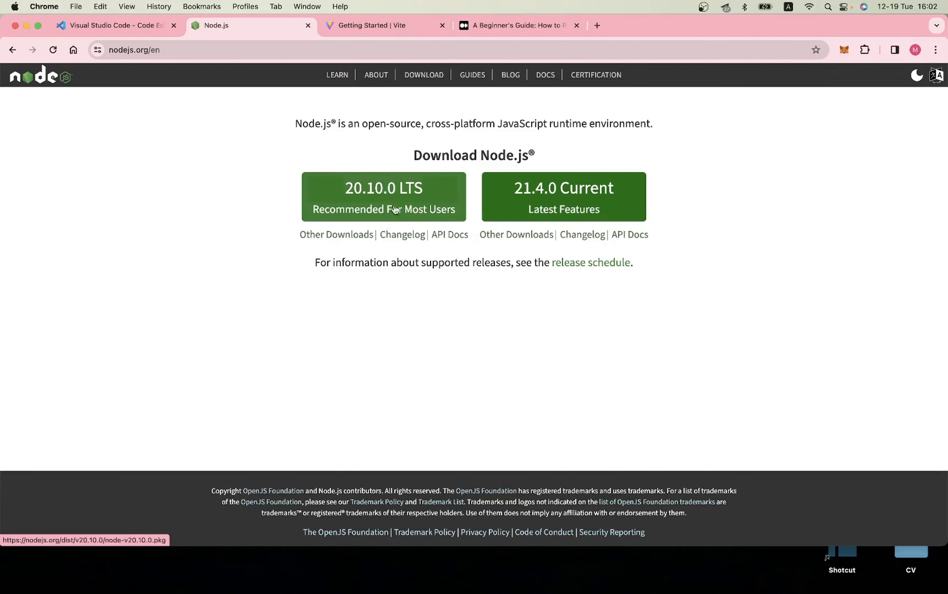
mouse_move(301, 390)
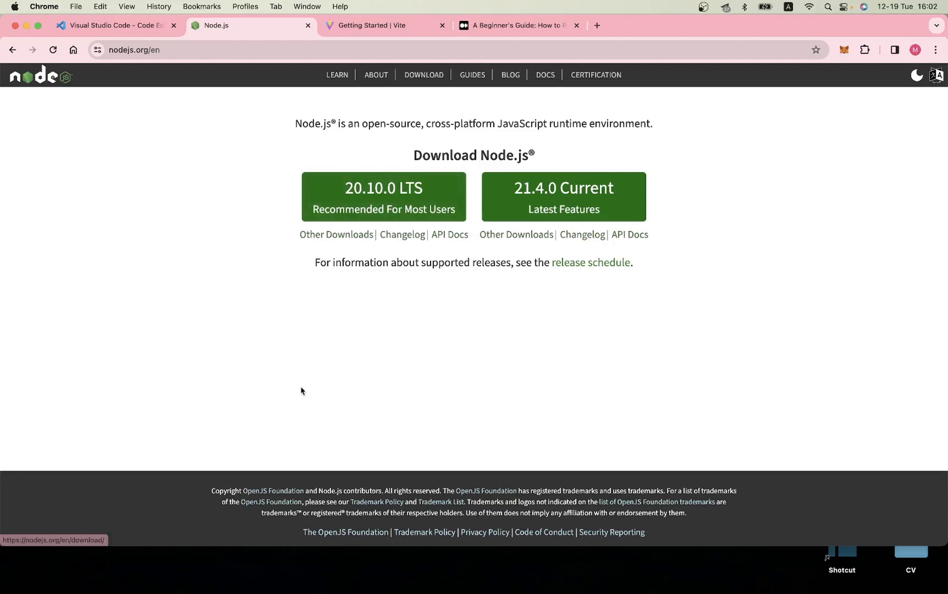
mouse_move(360, 185)
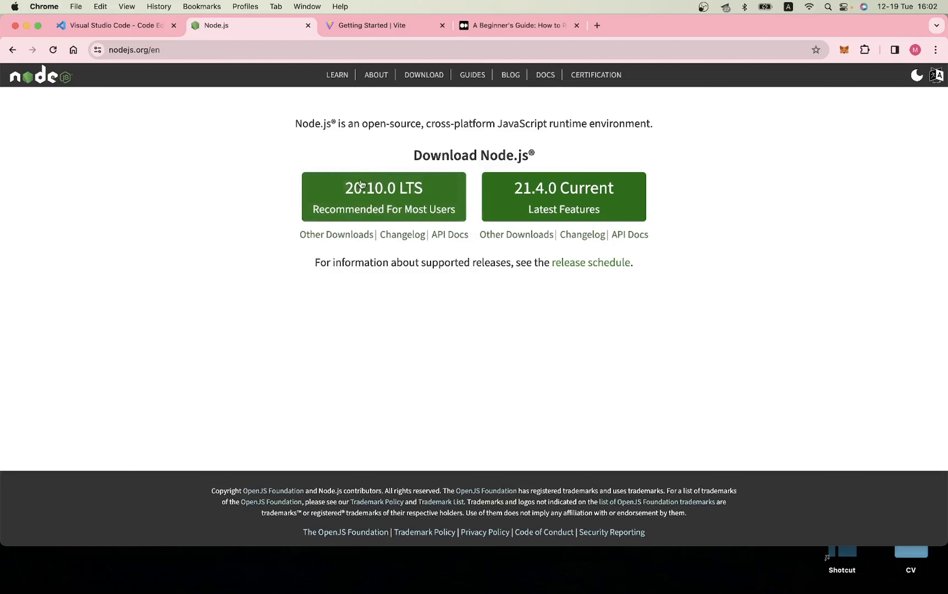
mouse_move(383, 197)
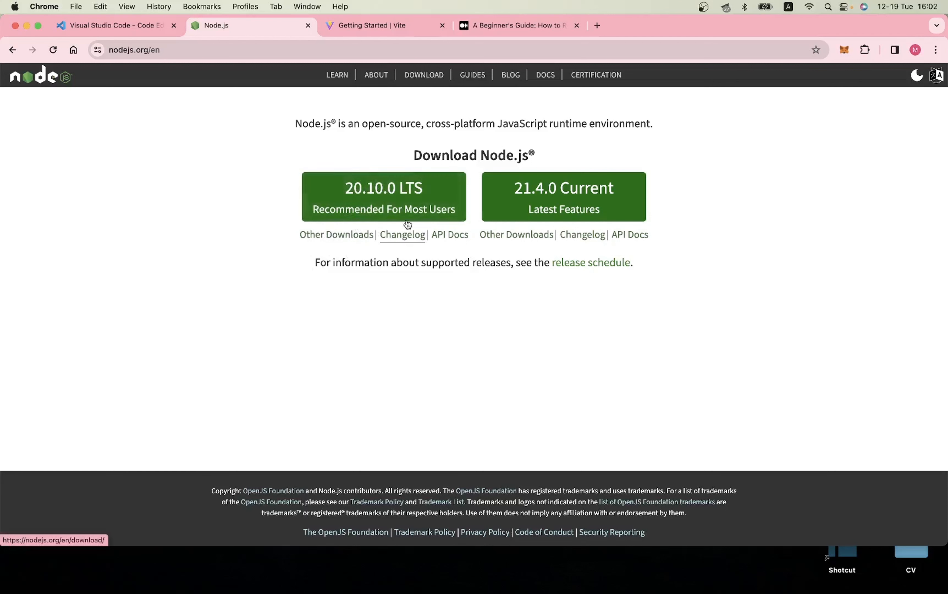
mouse_move(330, 331)
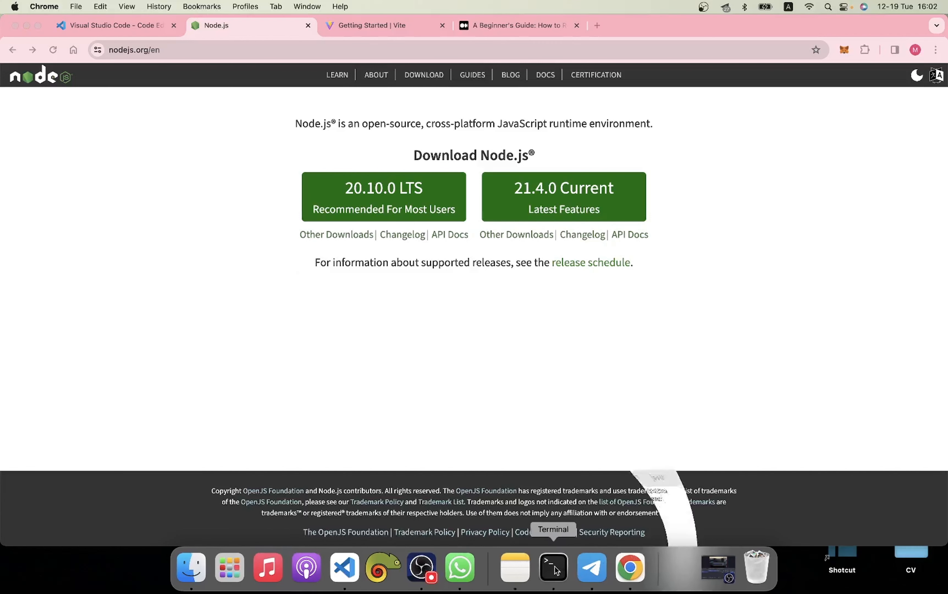
Run node -v and npm -v in Terminal, confirming v18.16.1 and 9.5.1, then close it
left_click(552, 568)
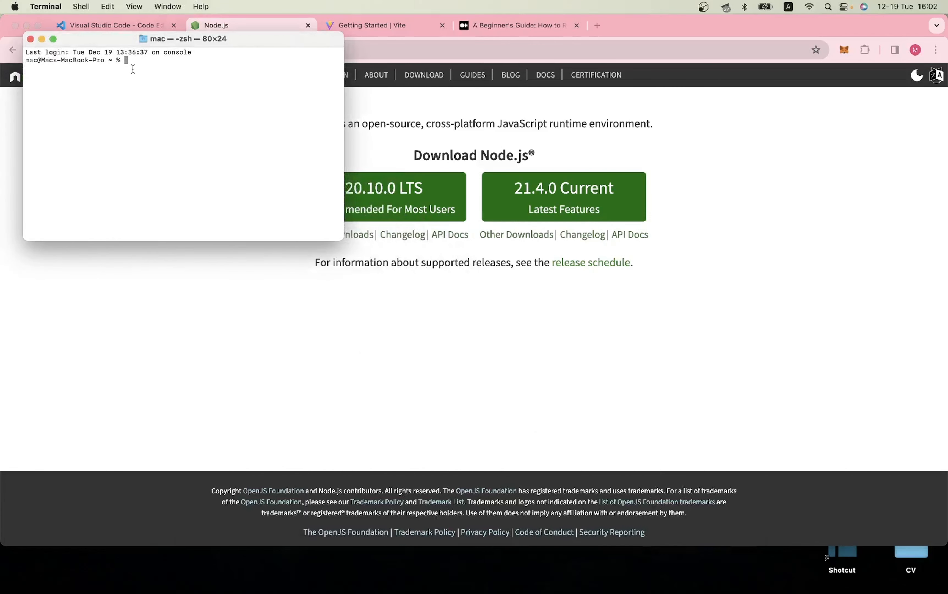
type("node -v")
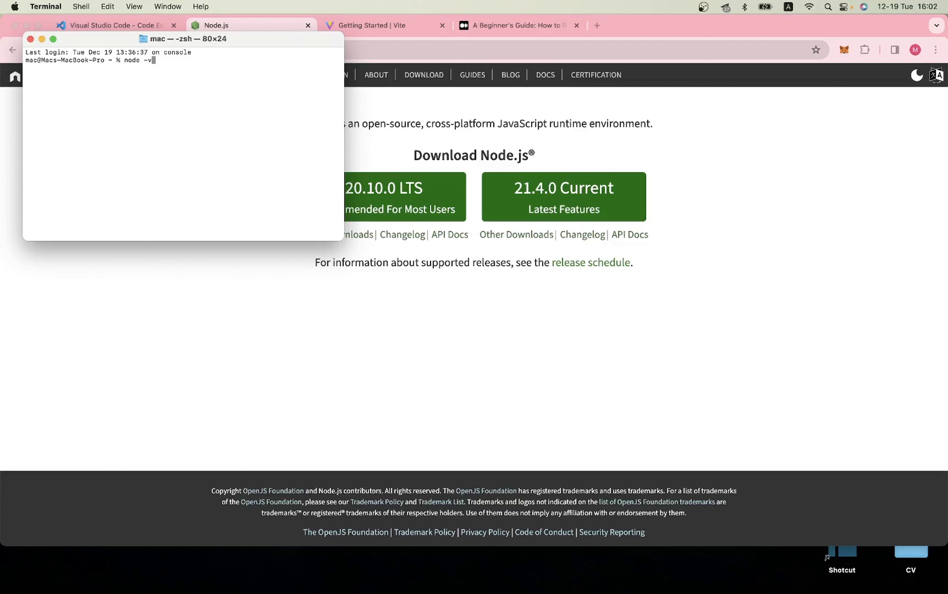
key("Enter")
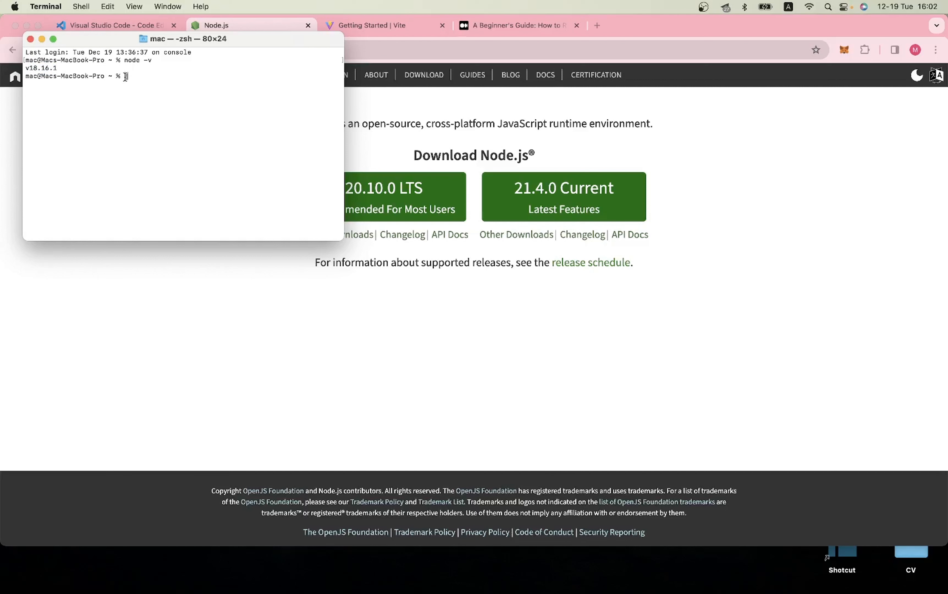
type("npm -v")
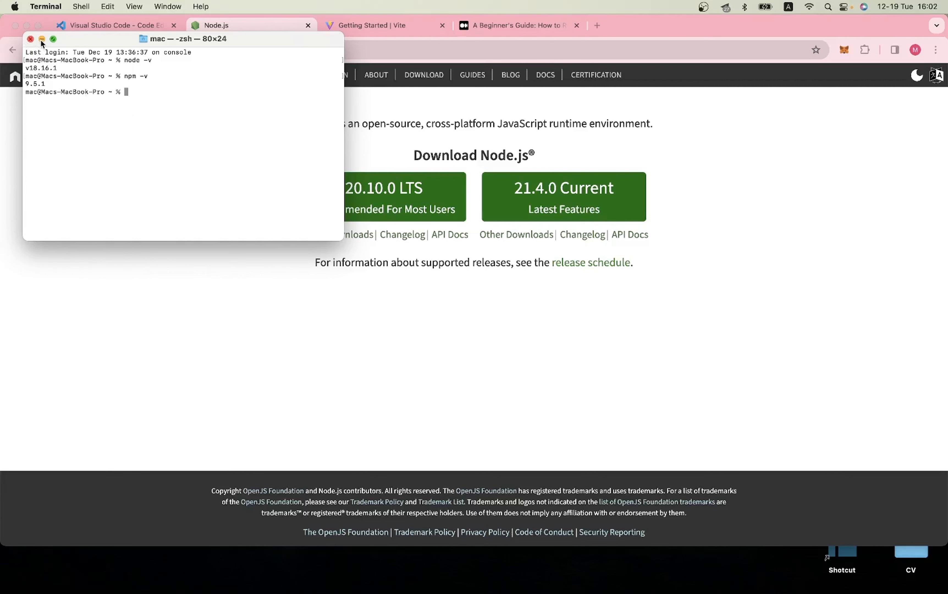
left_click(42, 39)
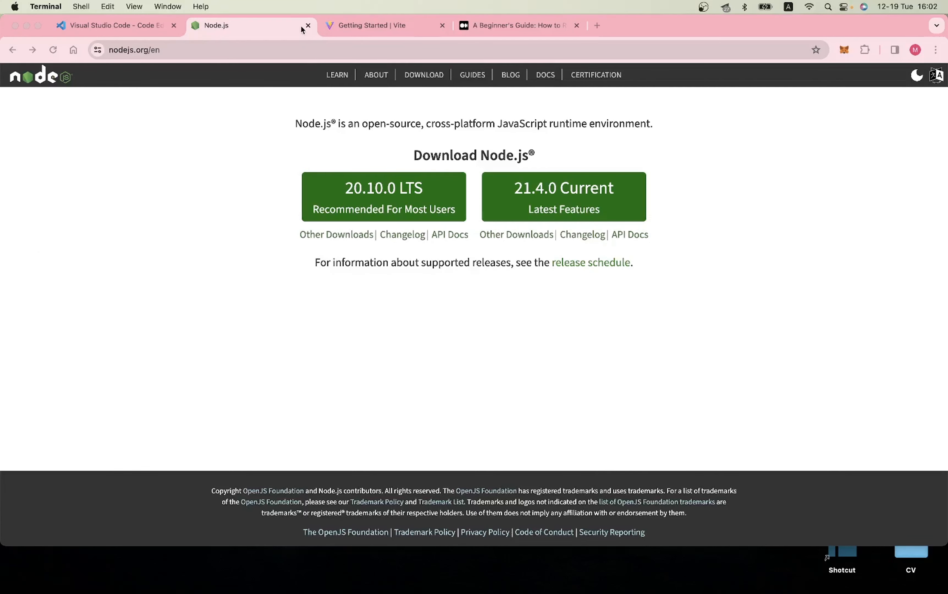
Hide Chrome to reveal the macOS desktop
left_click(308, 25)
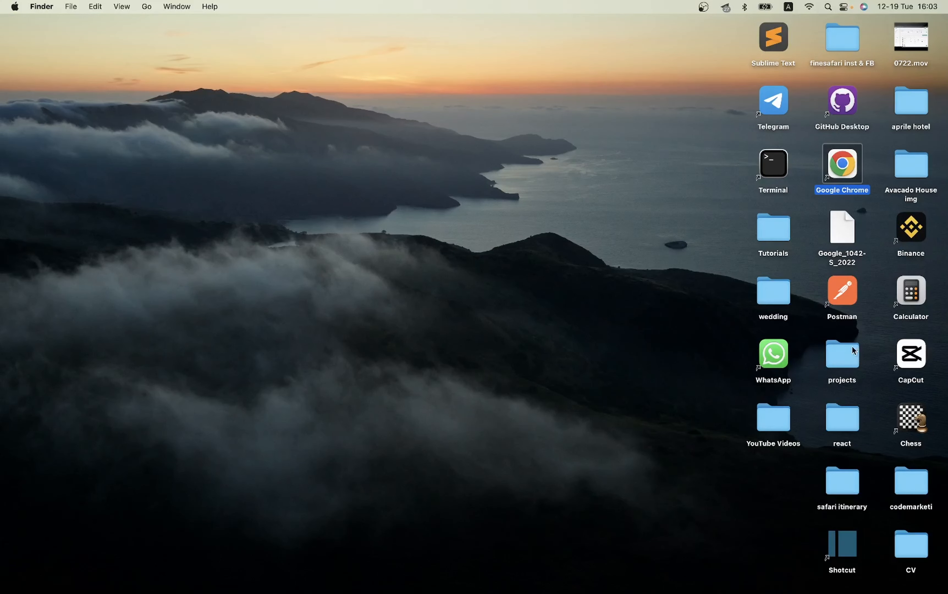
Create a new folder named ReactTest inside the desktop projects folder
left_click(841, 354)
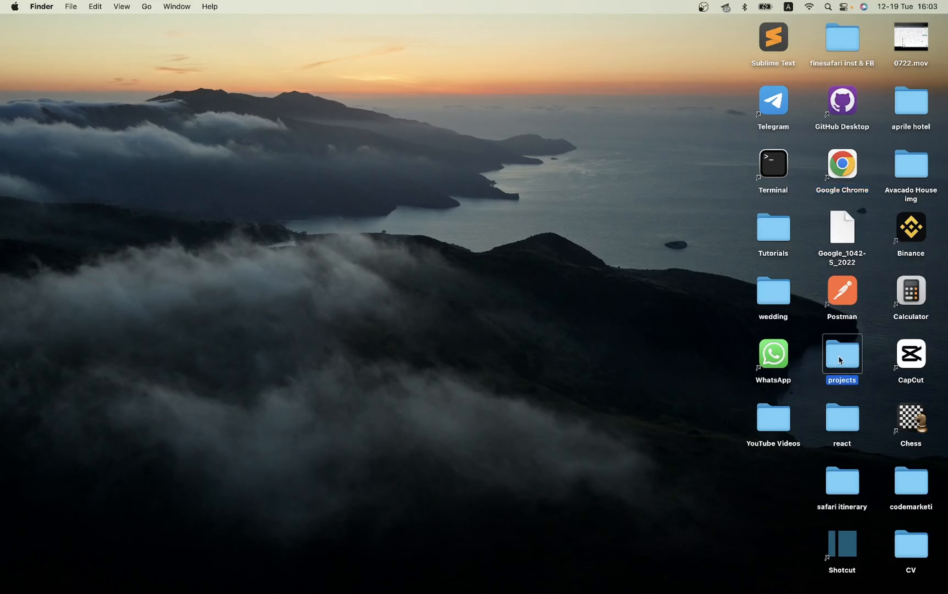
double_click(840, 356)
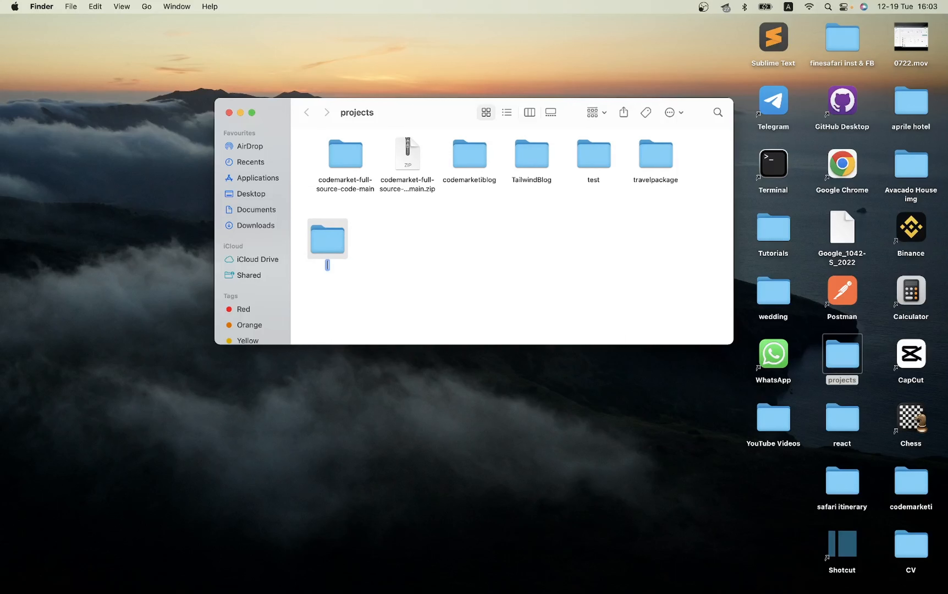
type("R")
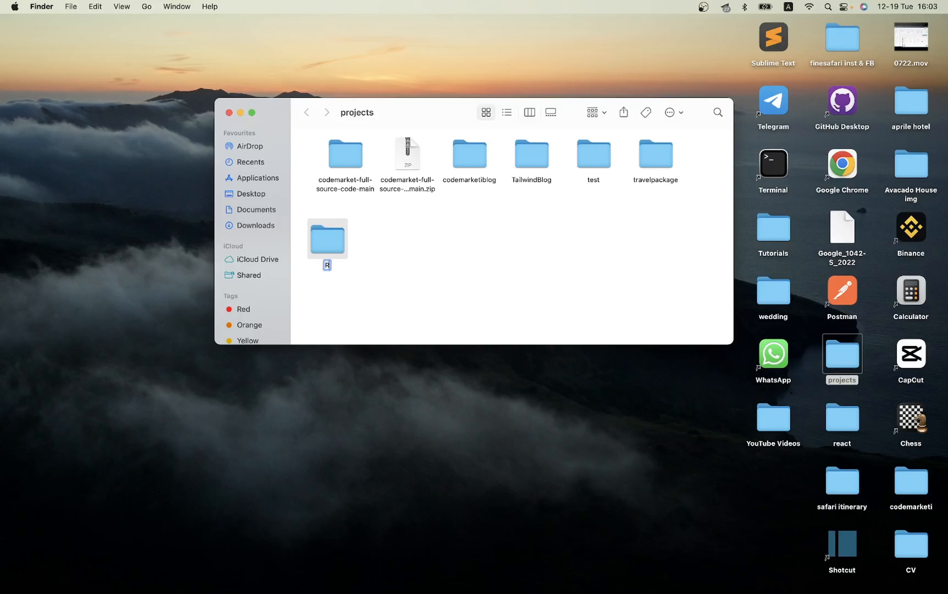
type("ReactTest")
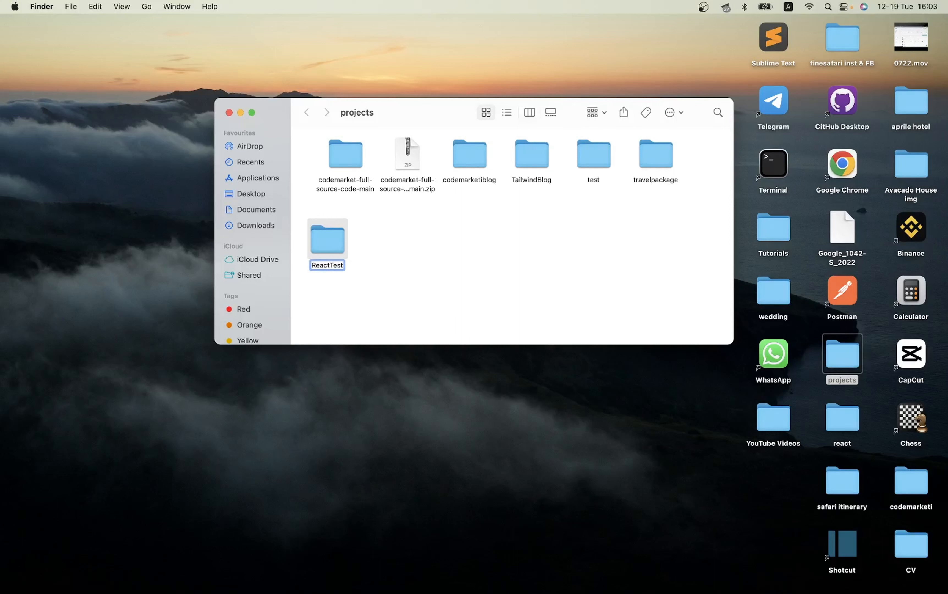
left_click(455, 341)
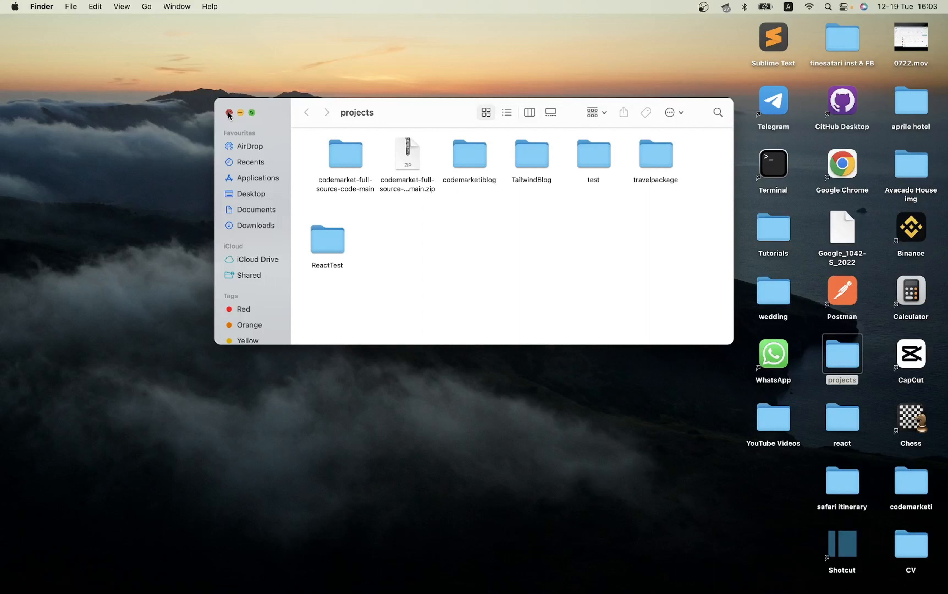
Close the projects window and launch Visual Studio Code
left_click(229, 113)
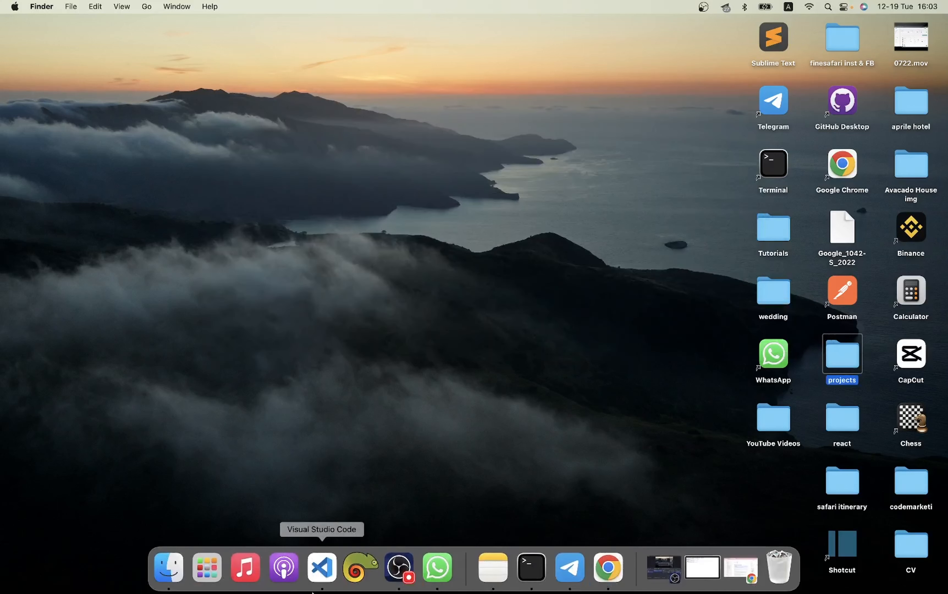
left_click(321, 568)
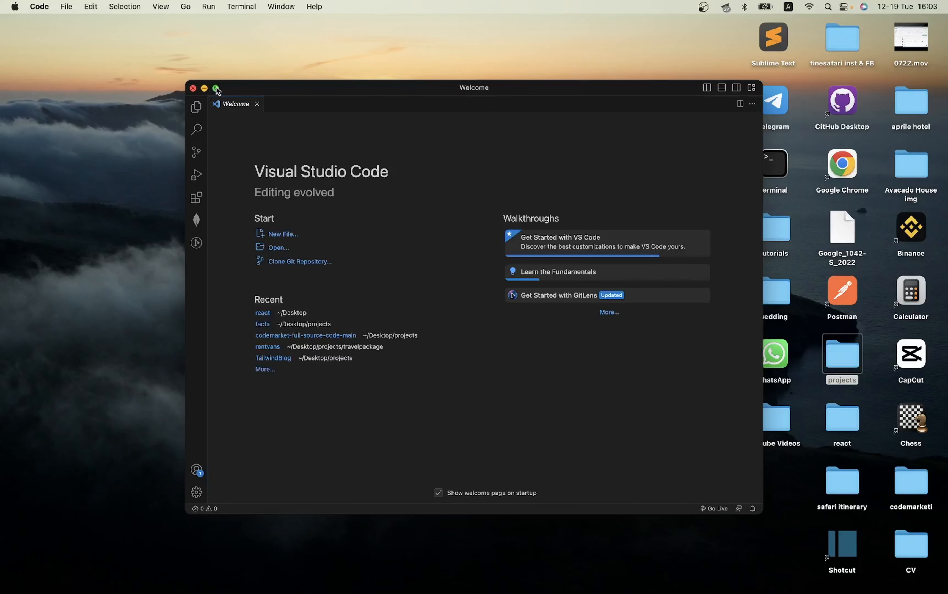
Maximize VS Code and open Desktop > projects > ReactTest as the workspace
left_click(216, 89)
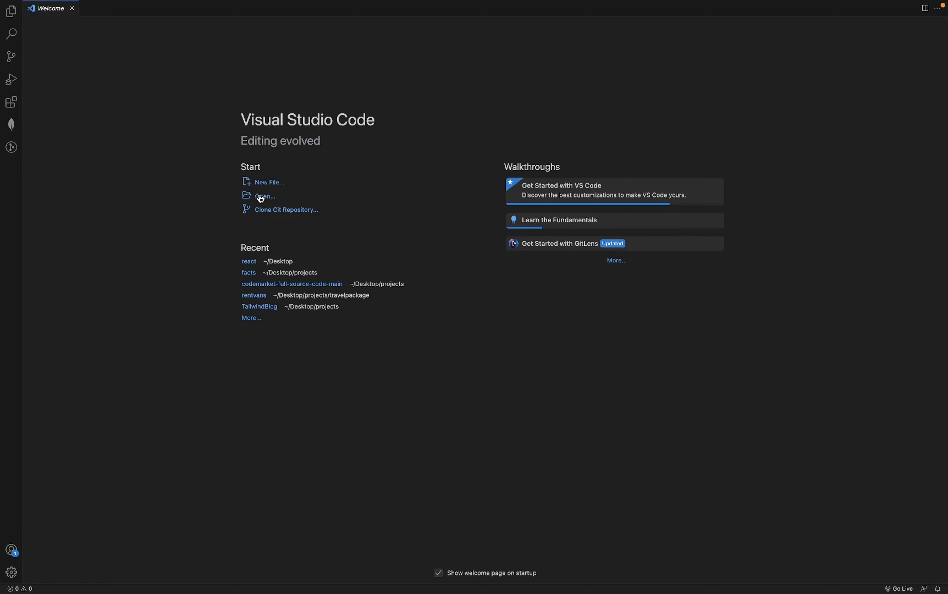
left_click(264, 197)
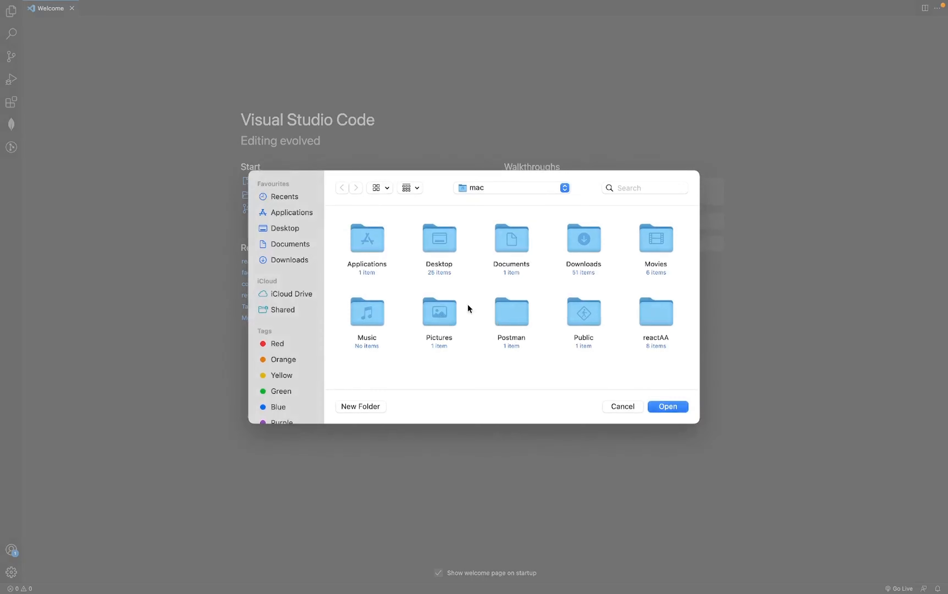
left_click(285, 228)
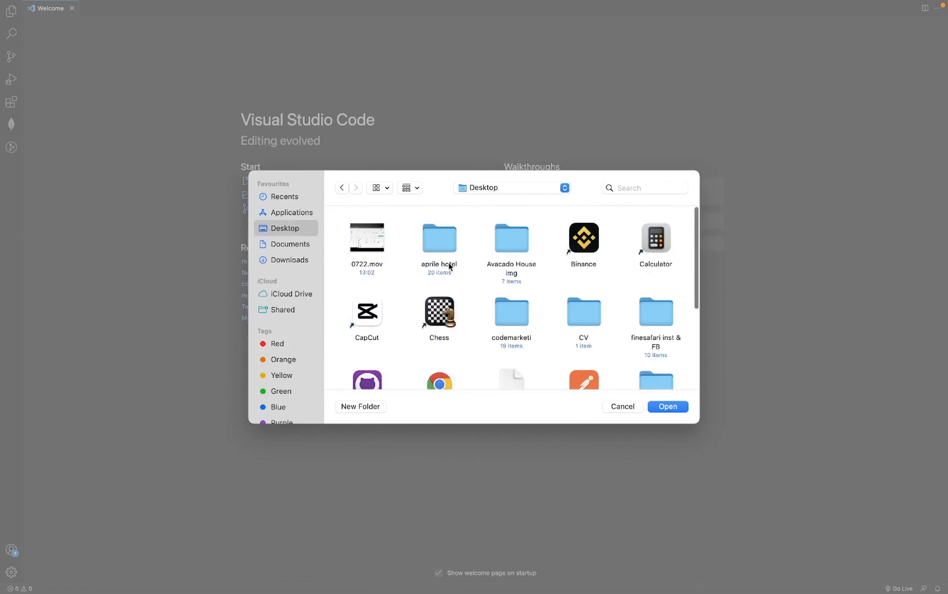
scroll("down", 3)
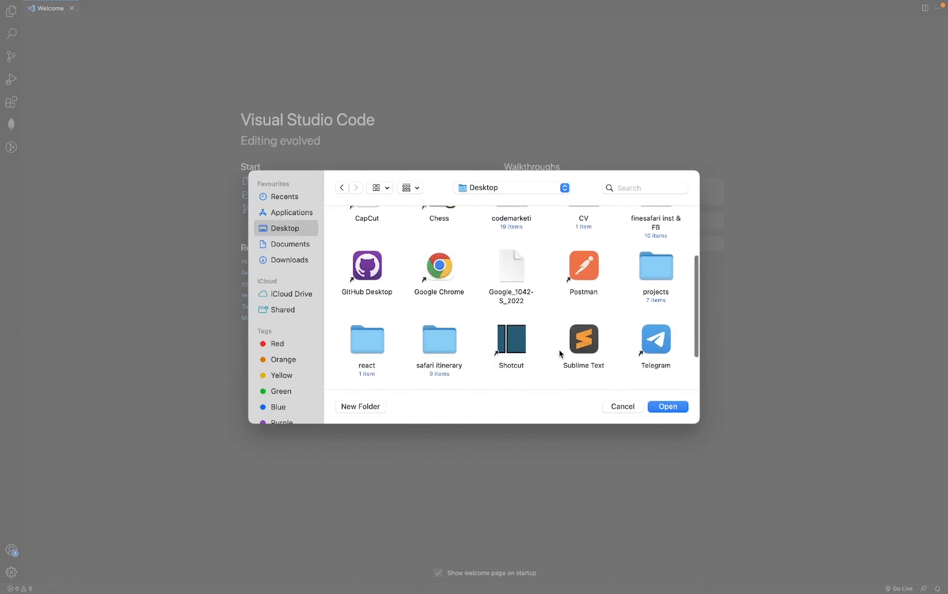
double_click(655, 265)
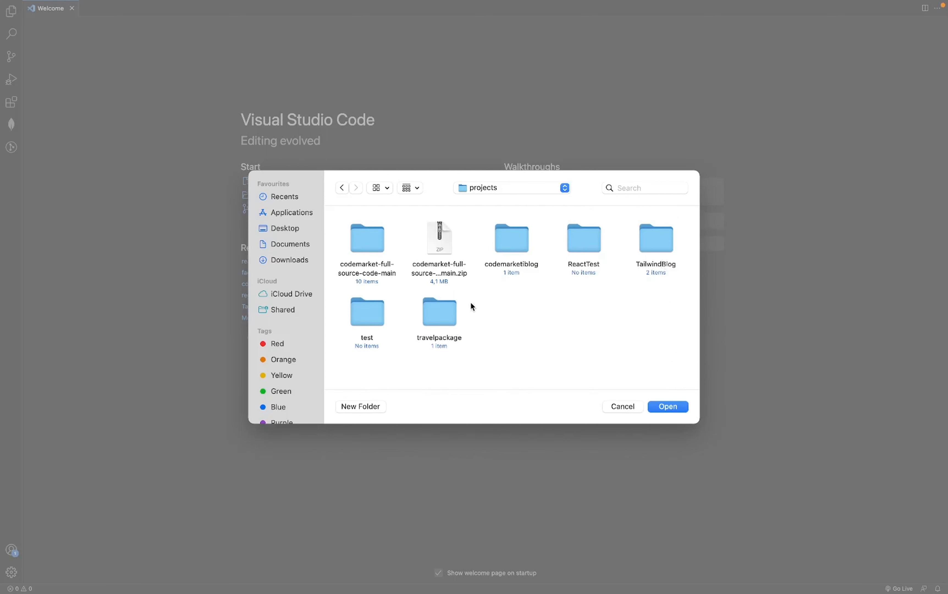
mouse_move(587, 242)
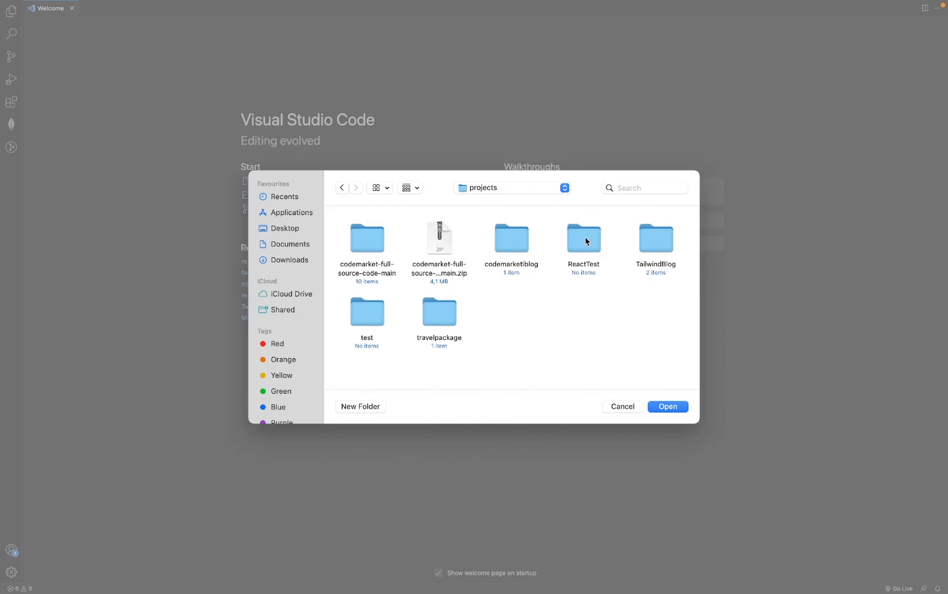
left_click(583, 238)
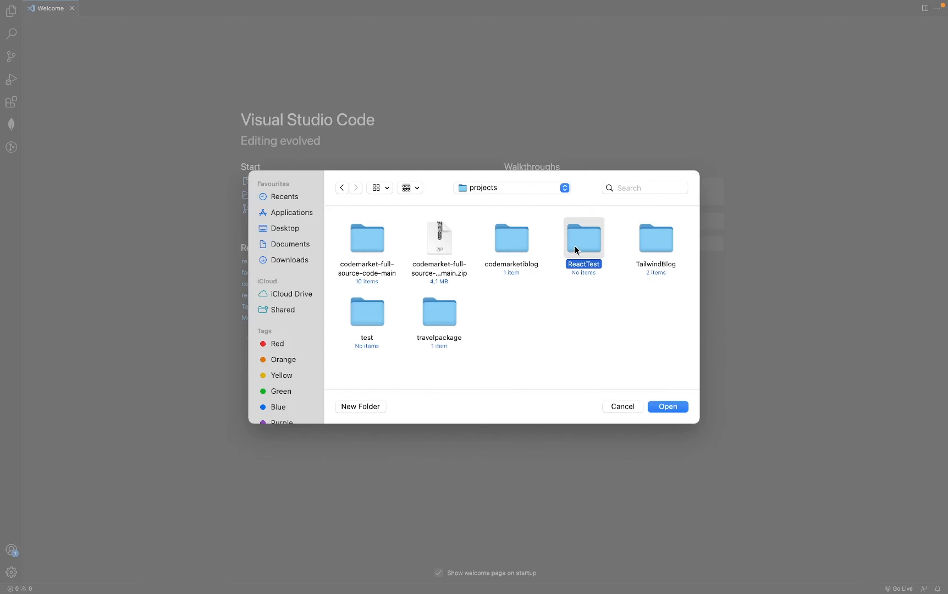
left_click(667, 414)
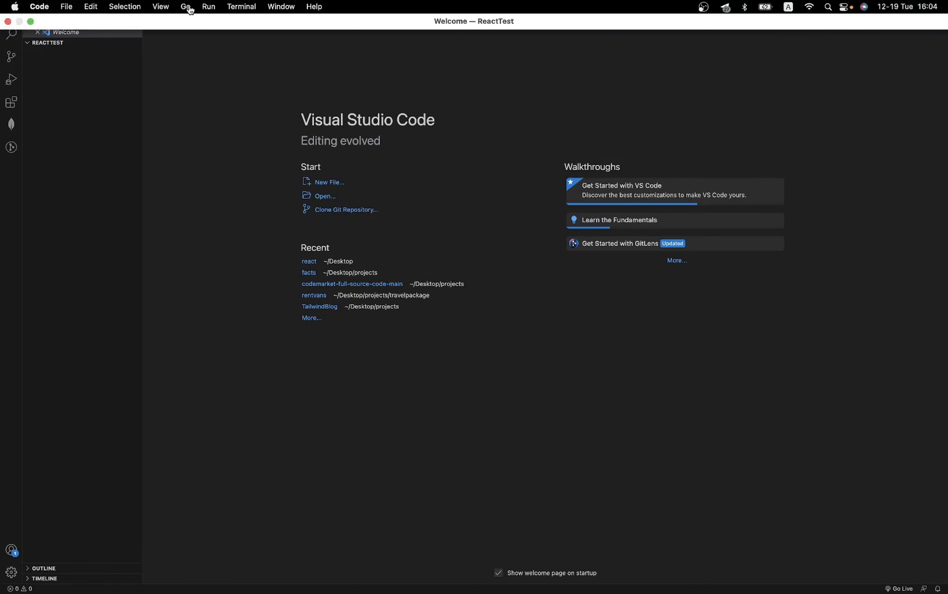
Start a new integrated terminal in the ReactTest workspace
left_click(241, 7)
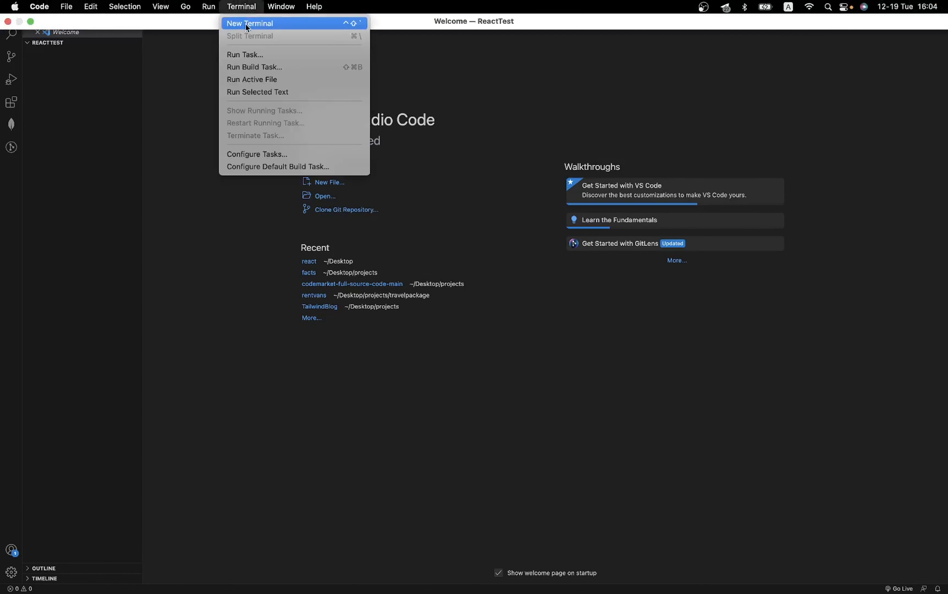
left_click(249, 23)
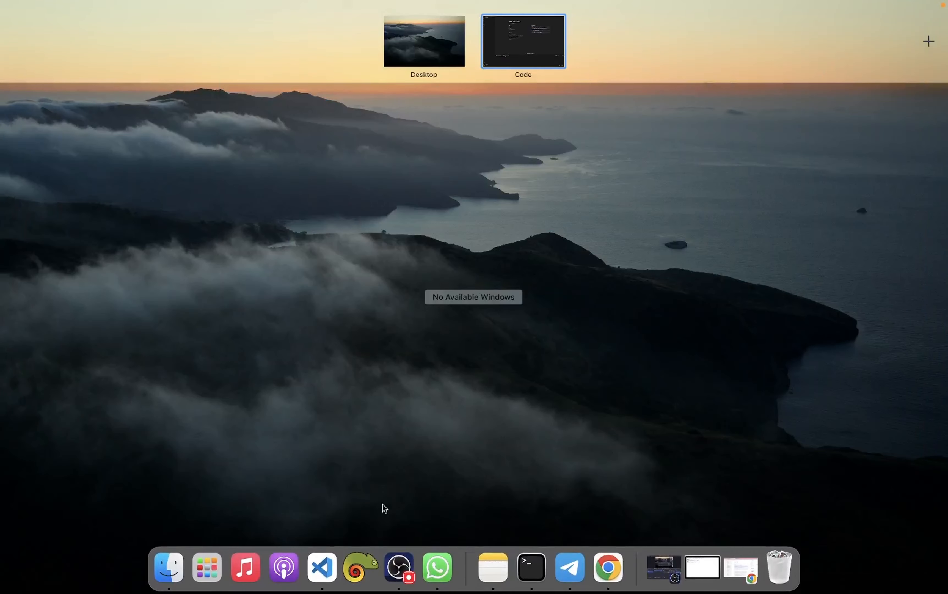
Check the Vite guide's npm create command in the browser, then refocus the terminal
left_click(523, 41)
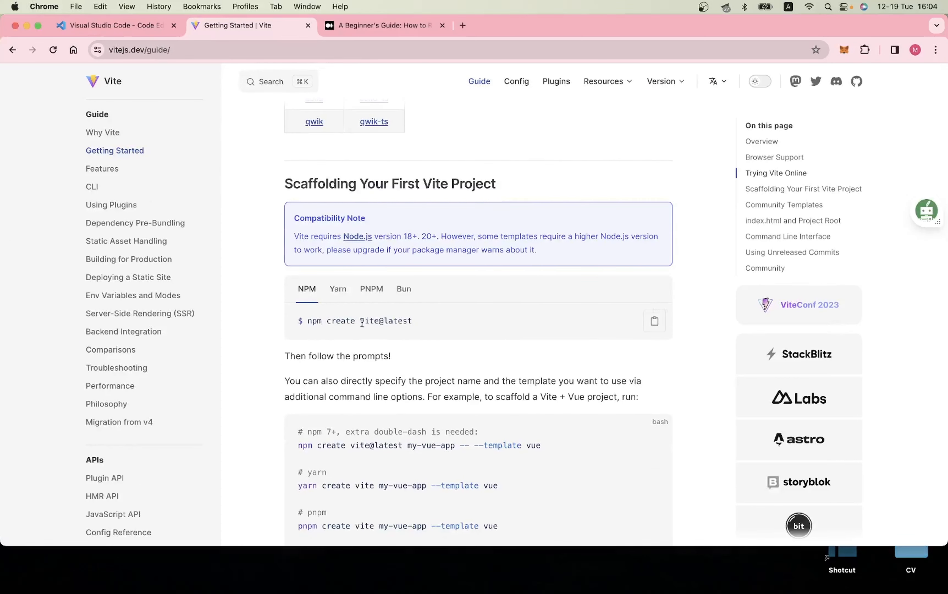
left_click(654, 320)
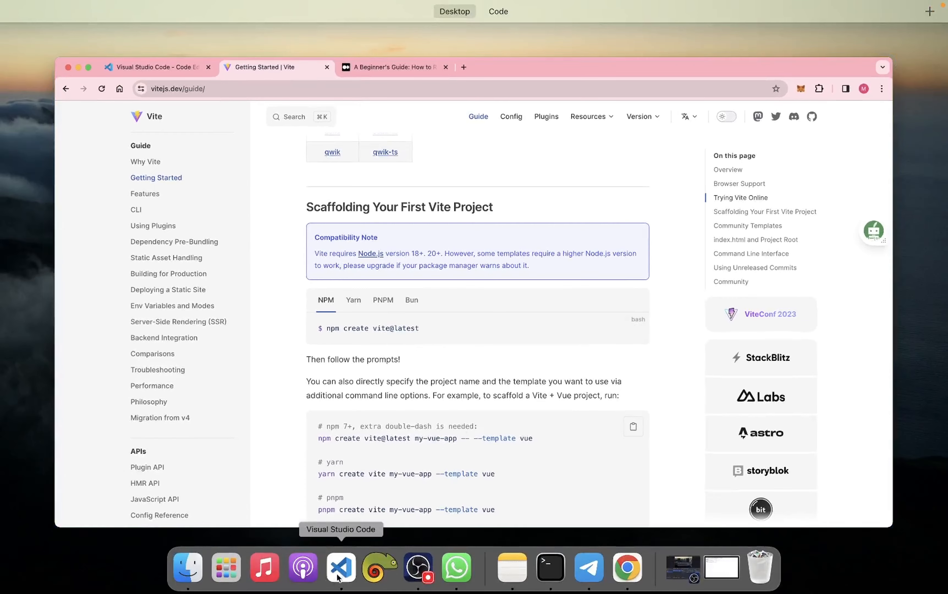
left_click(340, 568)
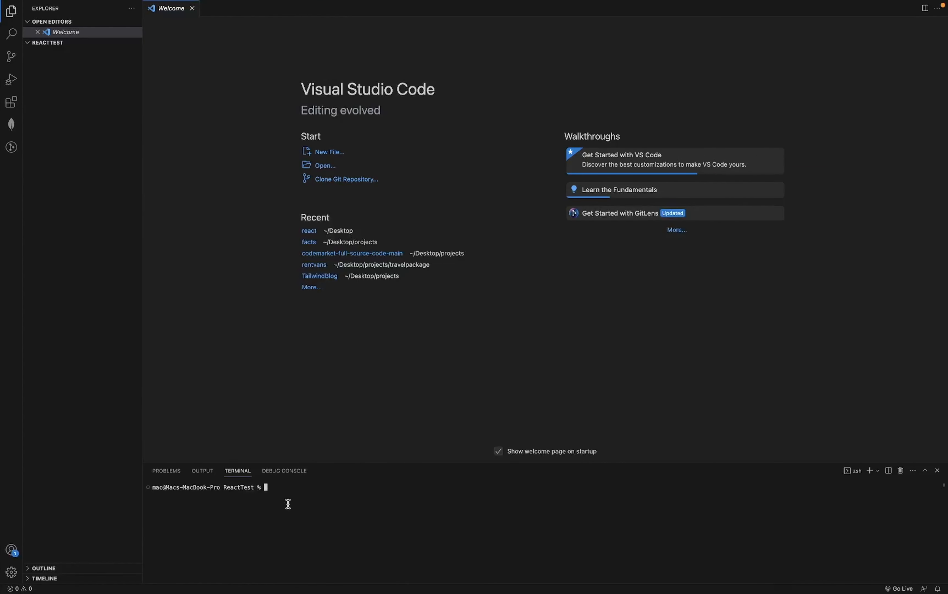
Run npm create vite@latest, naming the project react1 and choosing React with JavaScript
type("npm create vite@latest")
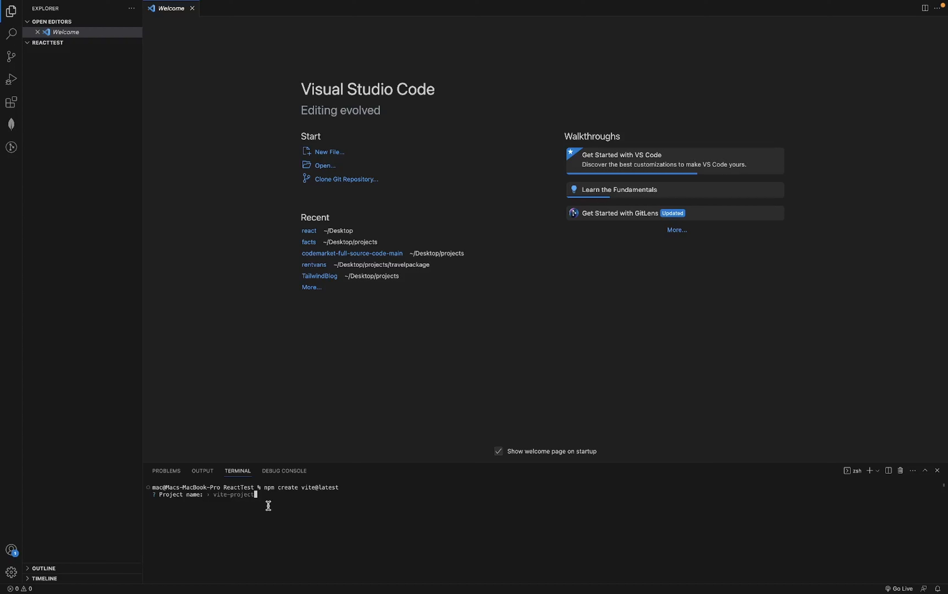
type("react")
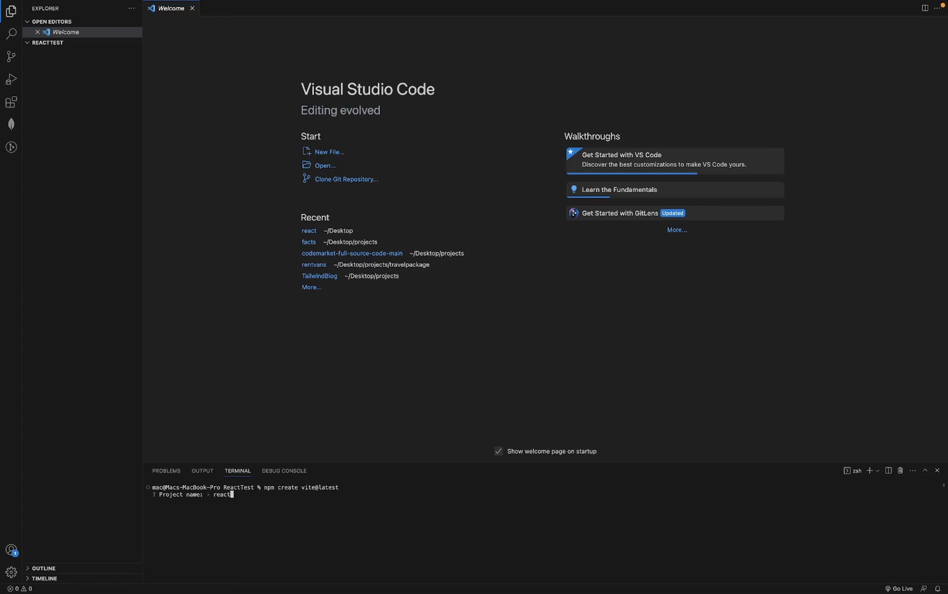
type("1")
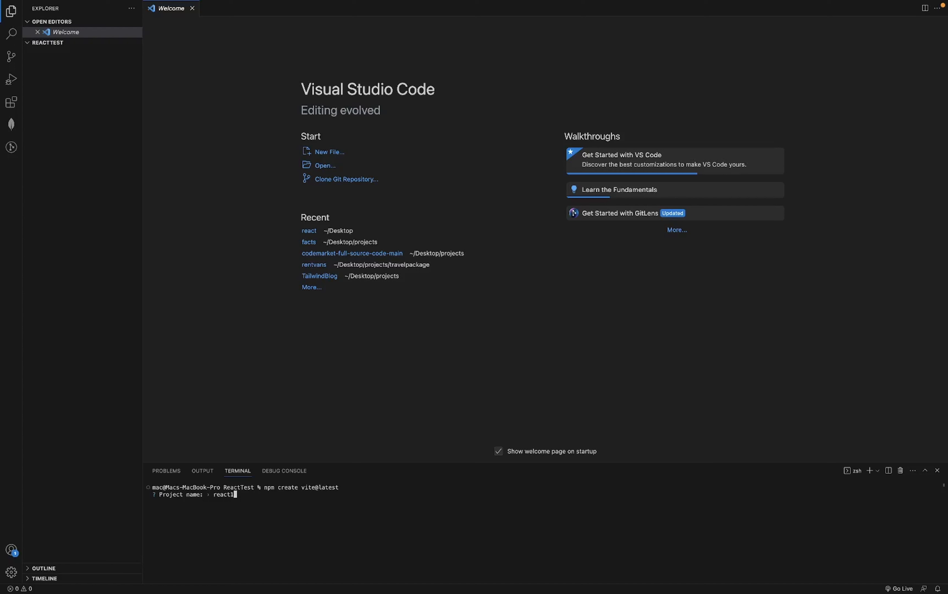
key("enter")
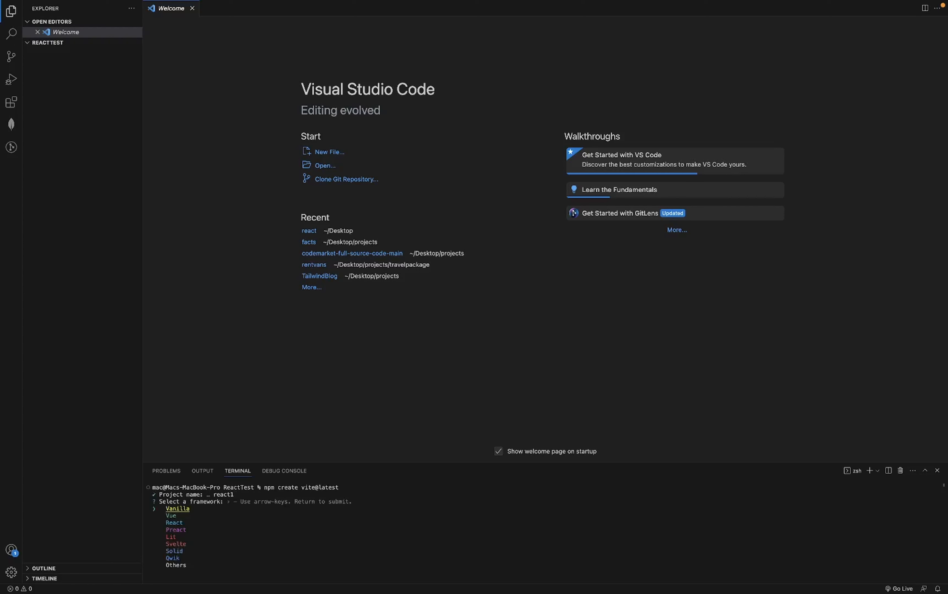
key("Down")
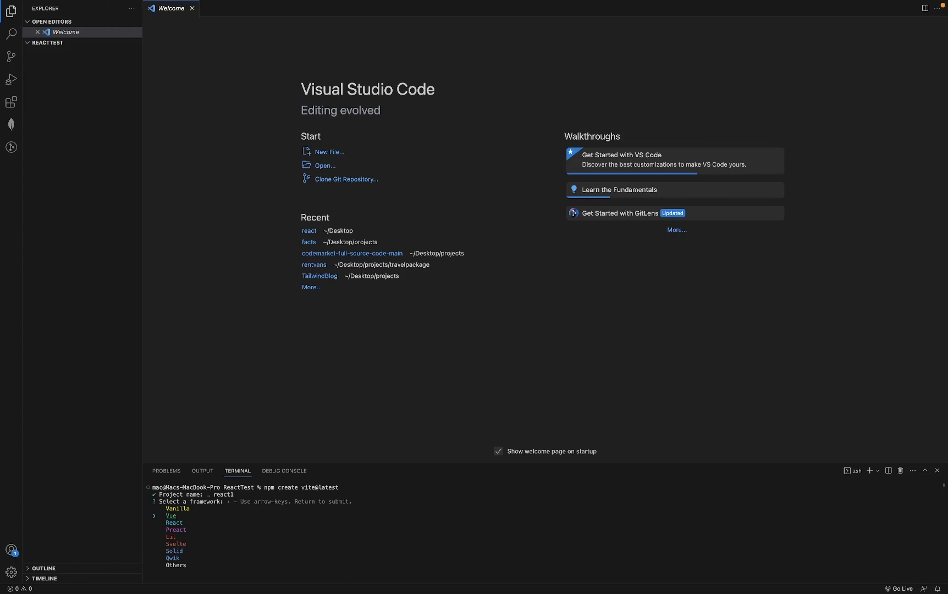
key("Down")
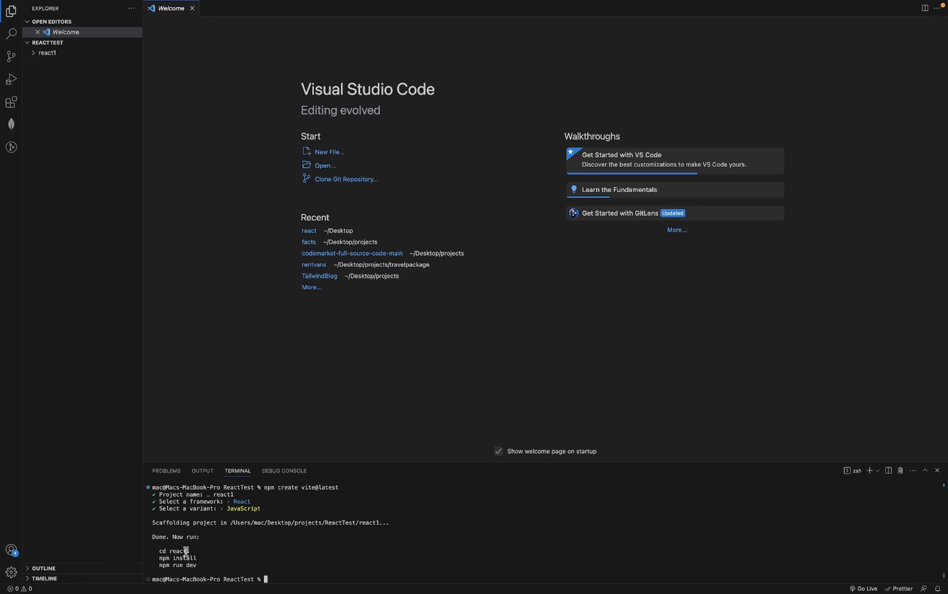
Run cd react1 and npm install, then select the suggested npm run dev command
double_click(175, 551)
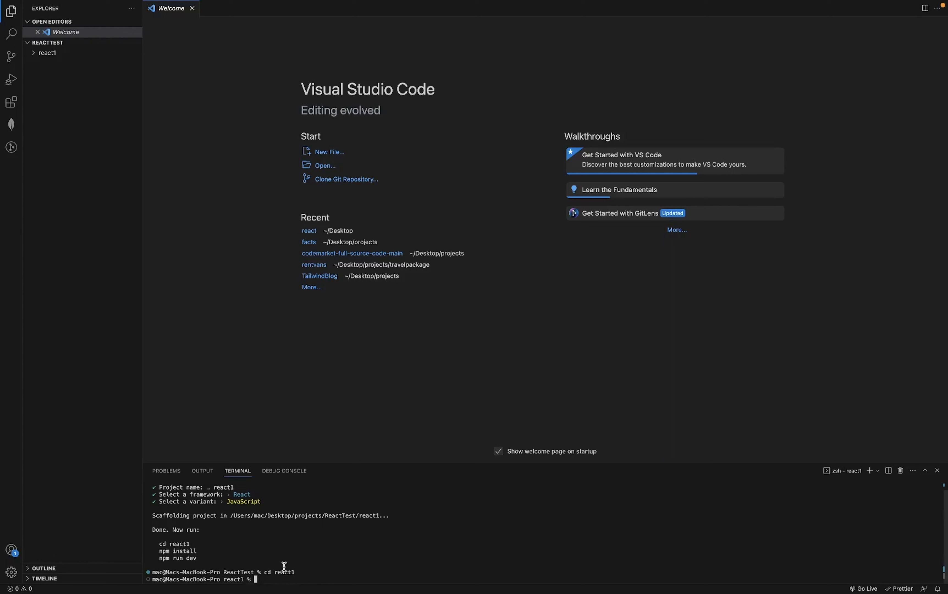
double_click(186, 551)
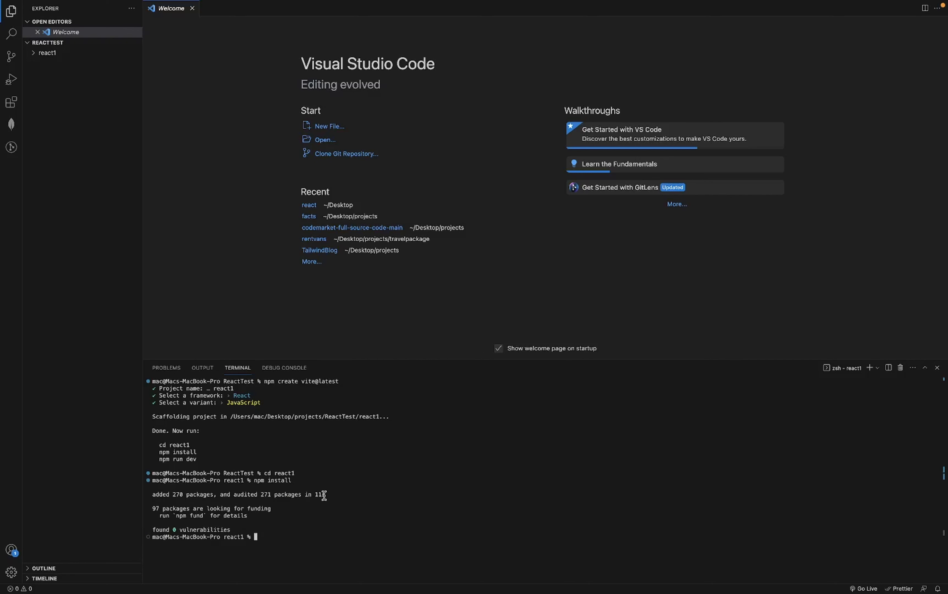
mouse_move(277, 535)
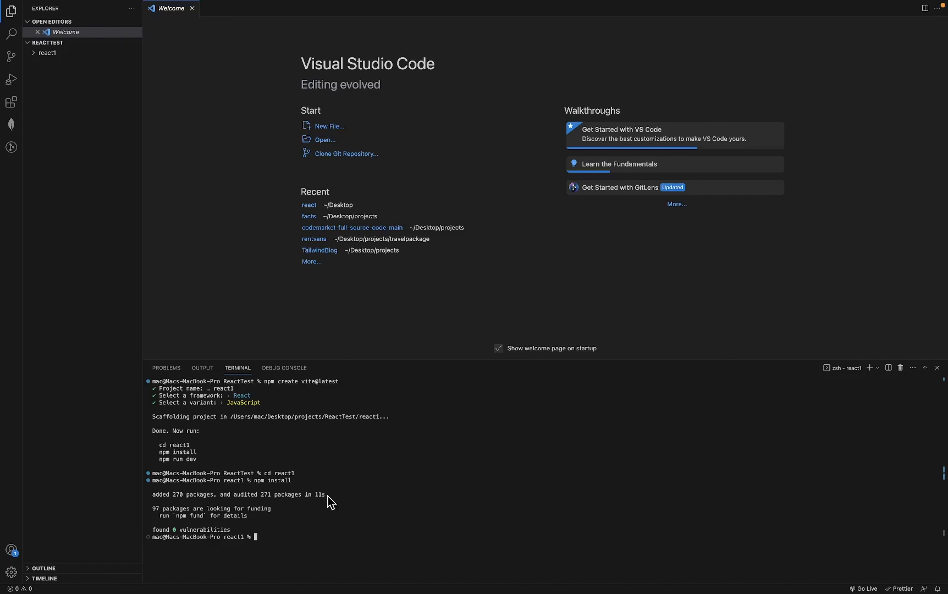
mouse_move(305, 499)
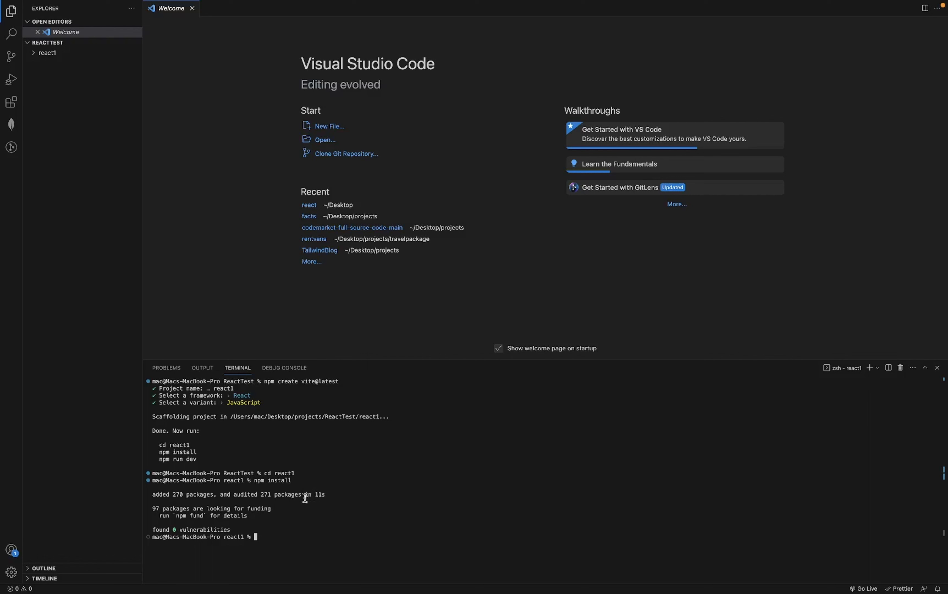
double_click(178, 459)
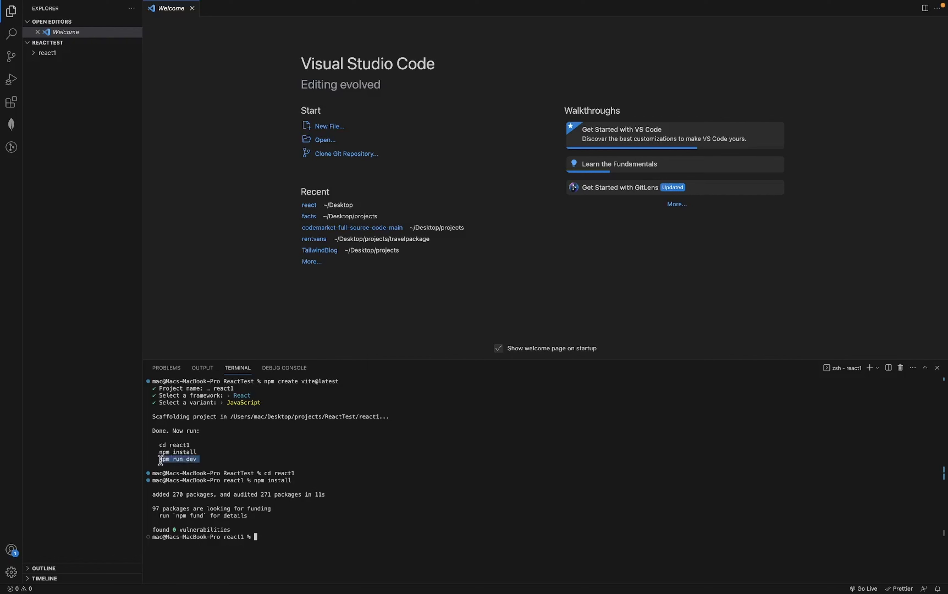
mouse_move(279, 504)
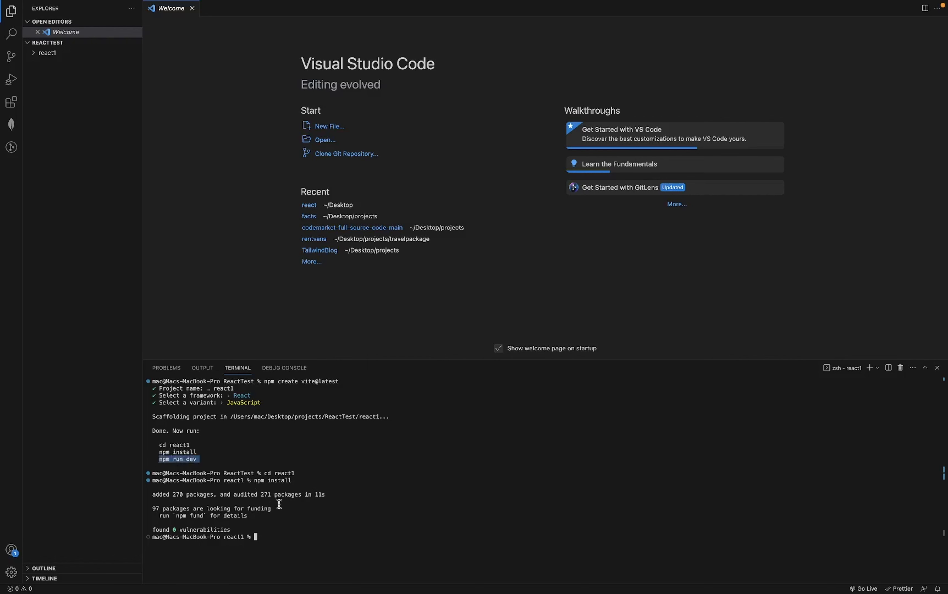
Run npm run dev to start Vite's dev server at localhost:5173 and hover the Local link
type("npm run dev")
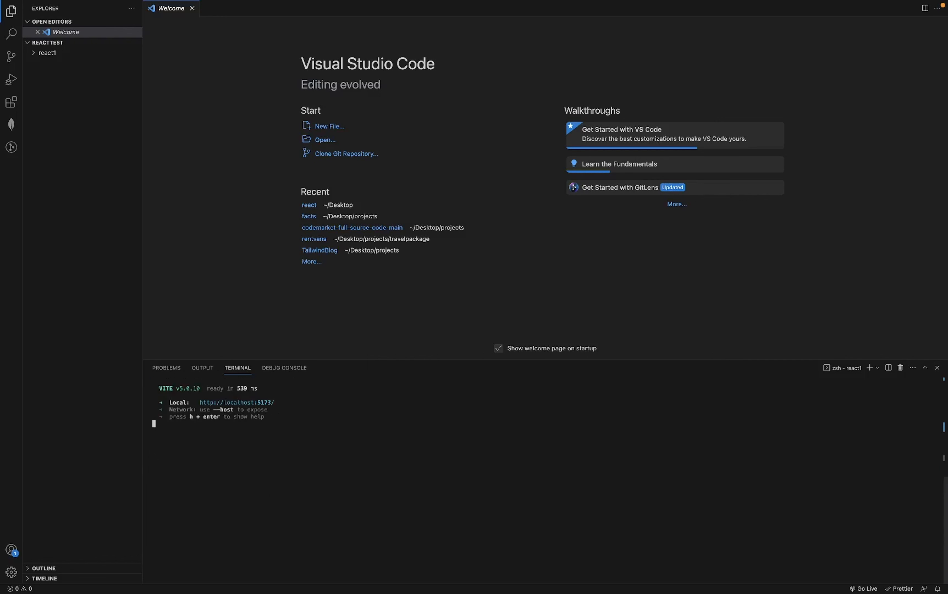
mouse_move(237, 402)
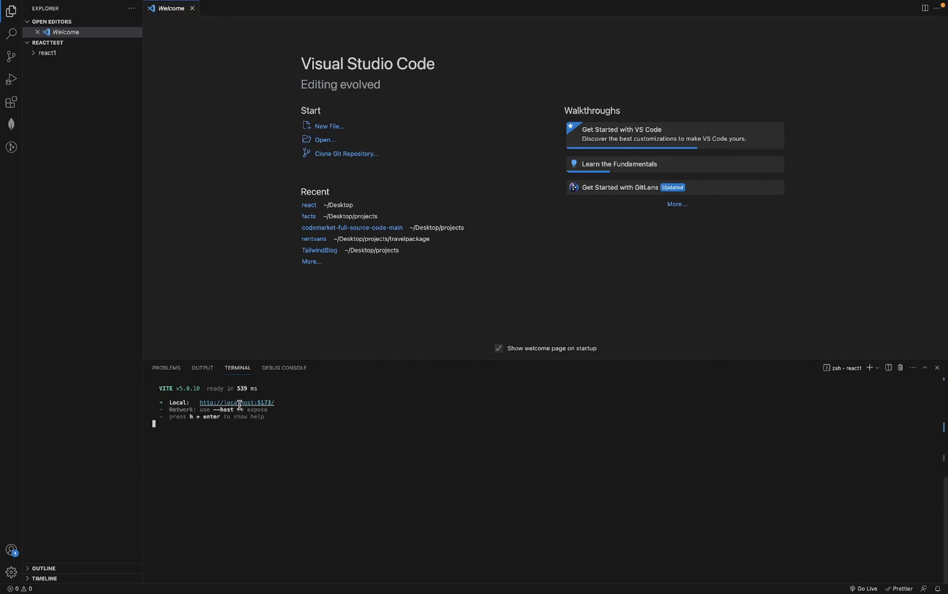
mouse_move(237, 402)
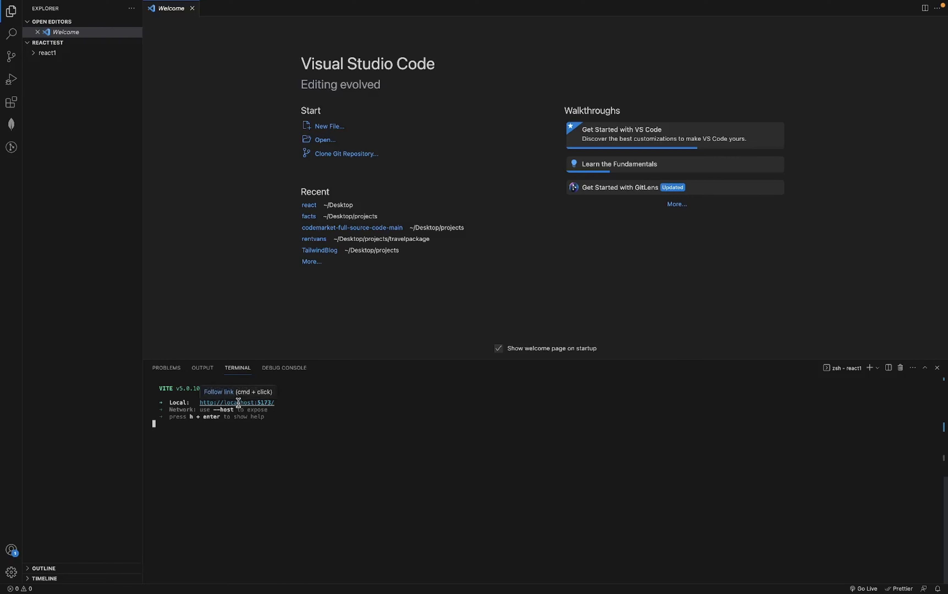
left_click(237, 402)
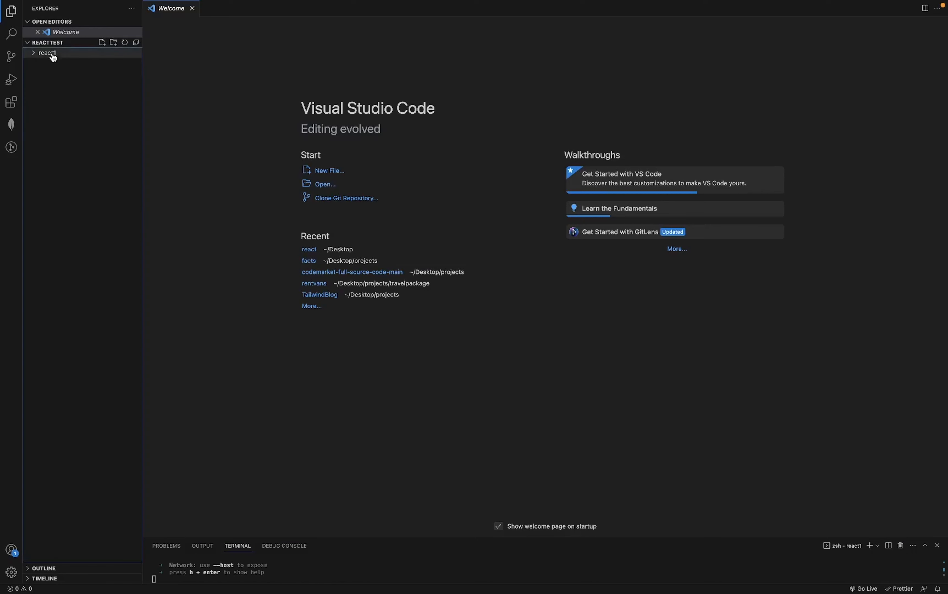
Expand react1 and src in the Explorer and open App.jsx in the editor
left_click(46, 52)
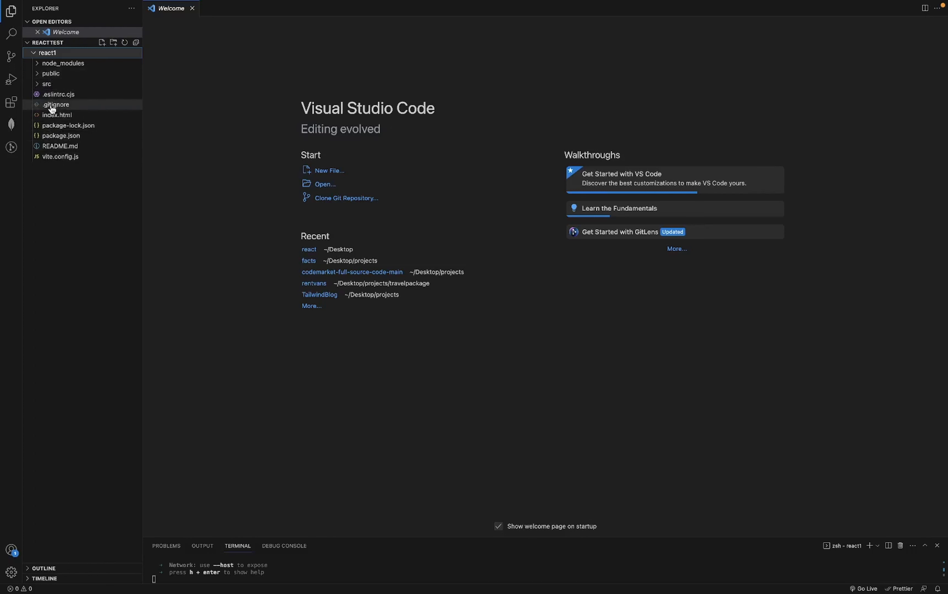
left_click(47, 83)
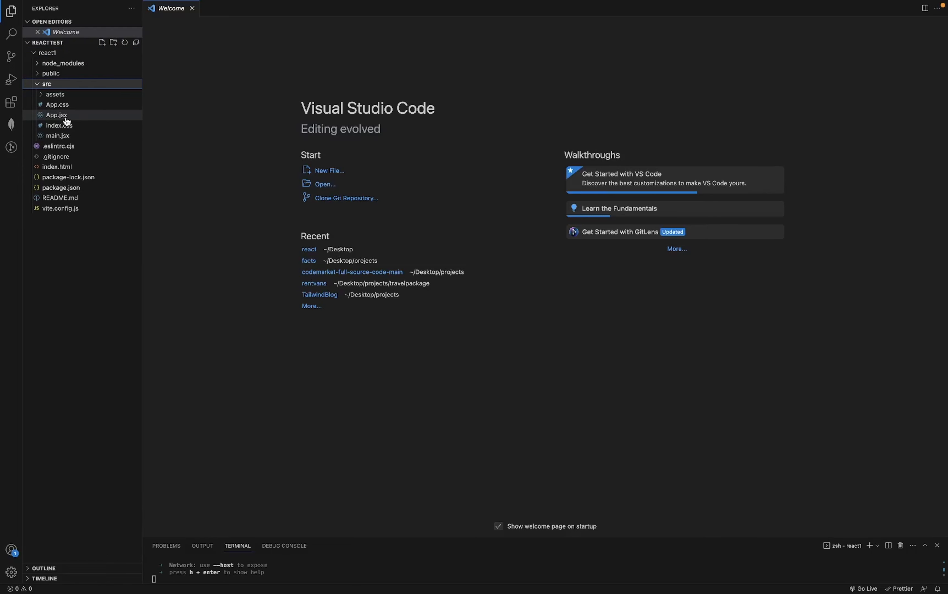
left_click(55, 114)
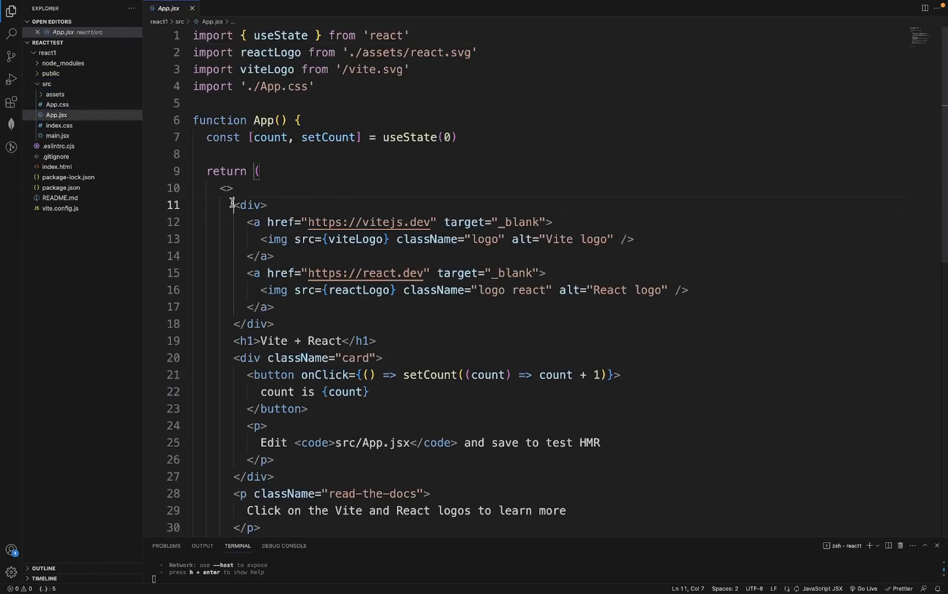
Delete the default returned markup and replace it with an h1 reading "hellllllll"
left_click_drag(231, 204, 292, 493)
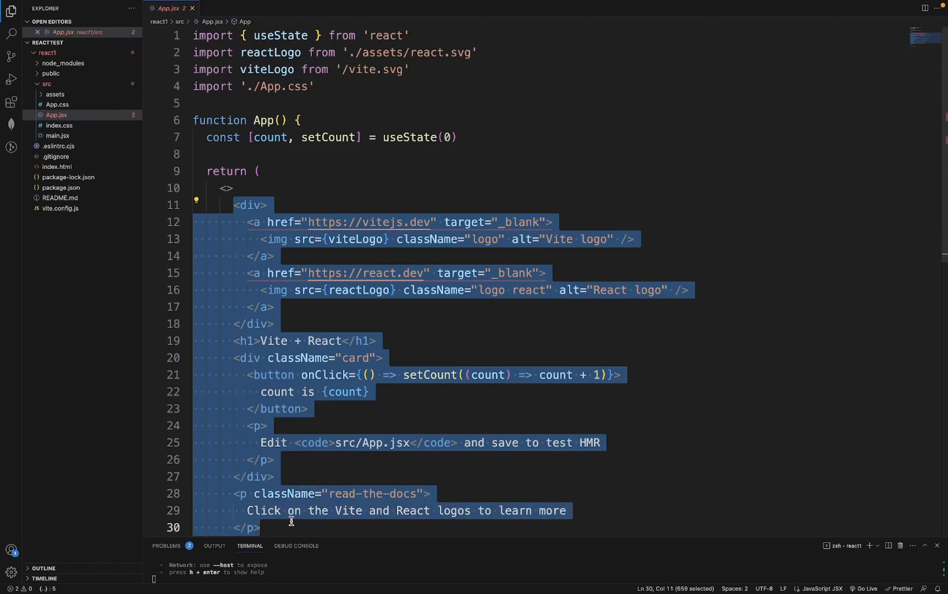
key("Delete")
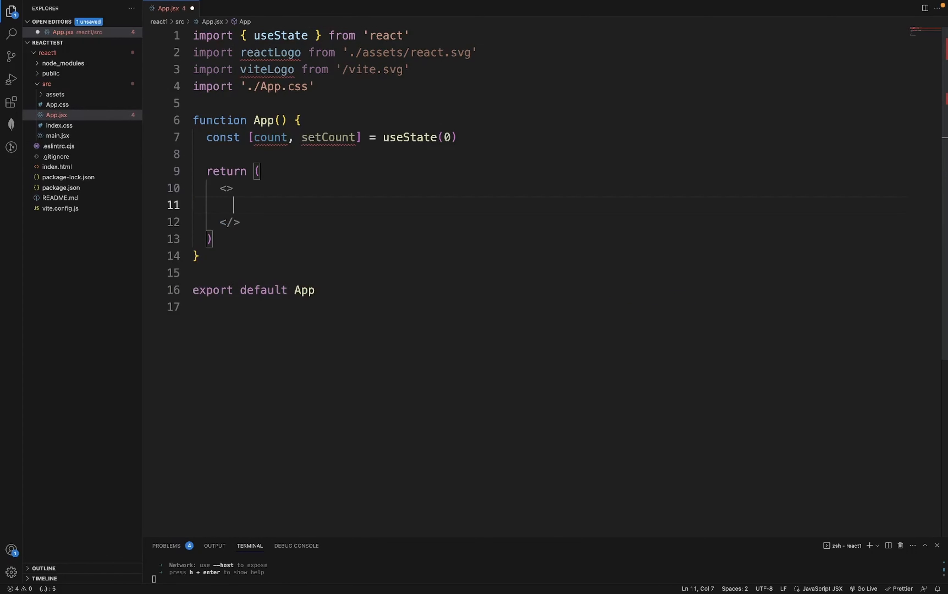
type("h1></h1>")
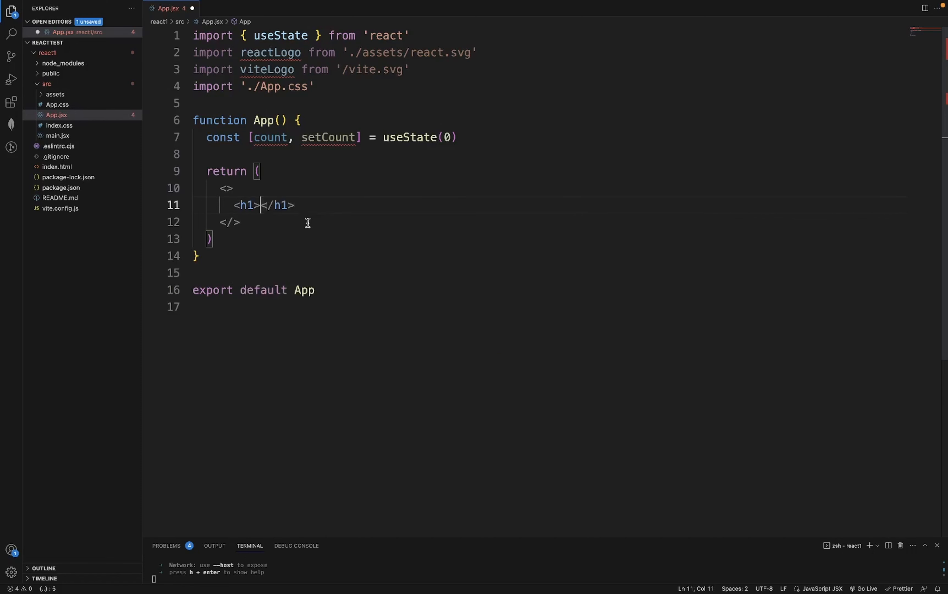
type("he")
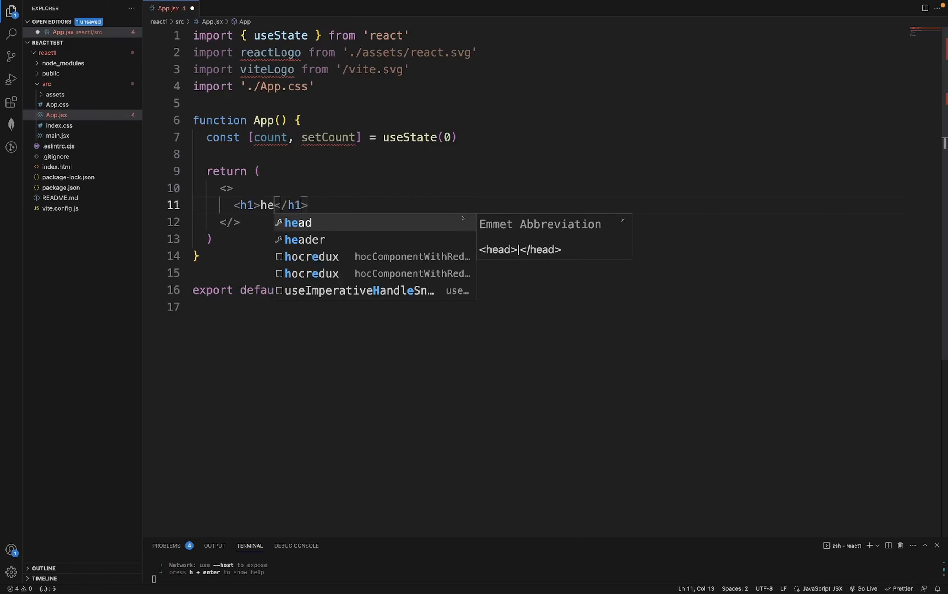
type("looo")
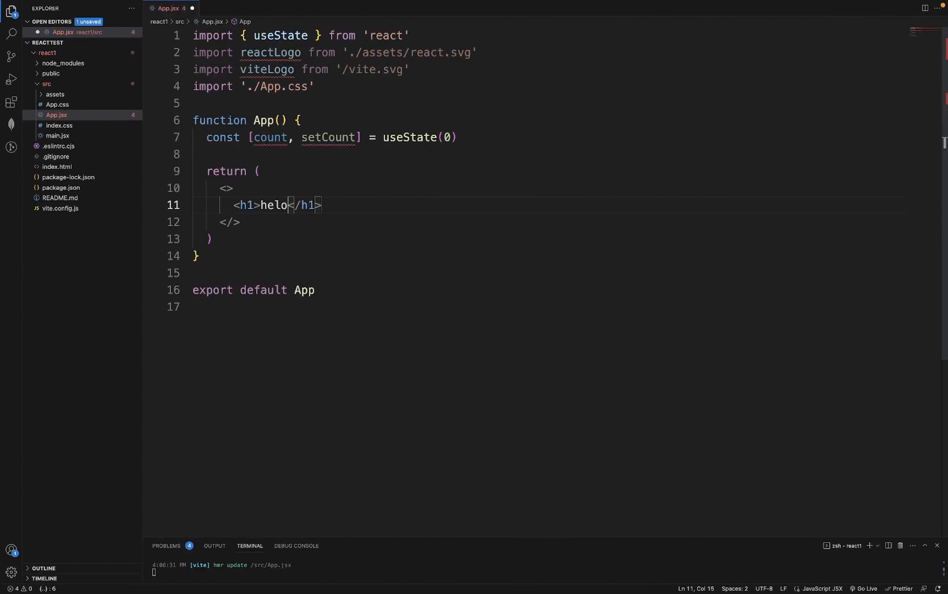
type("llllll")
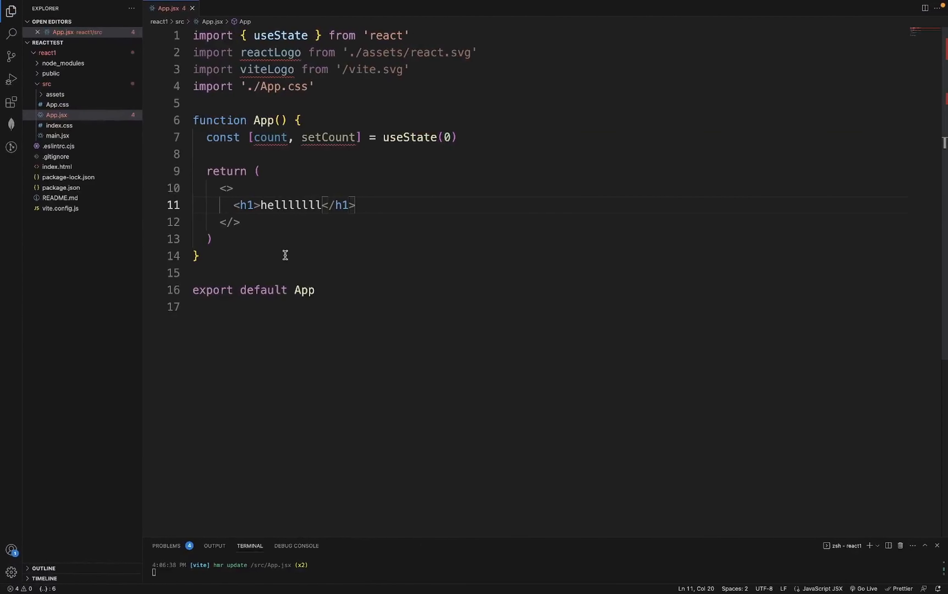
mouse_move(387, 545)
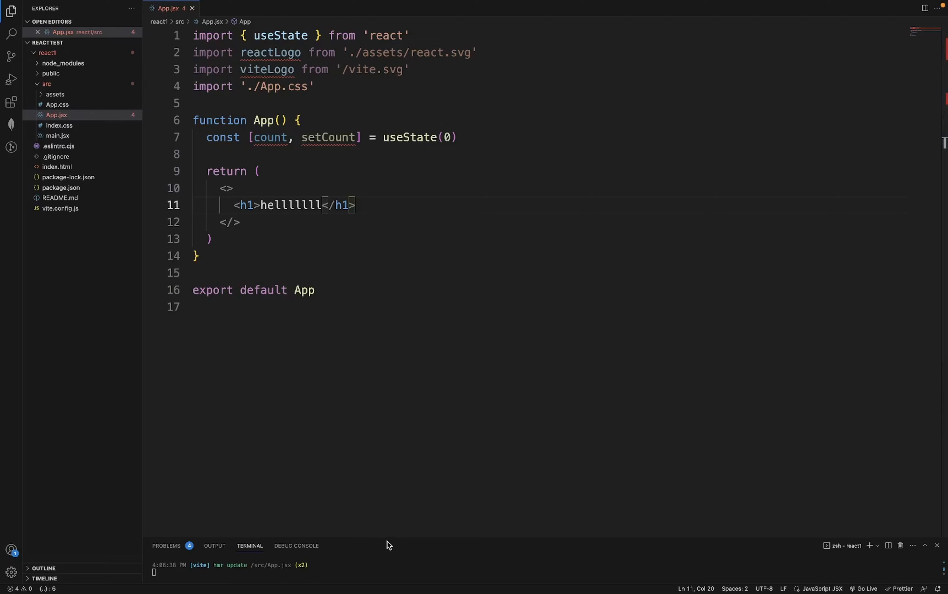